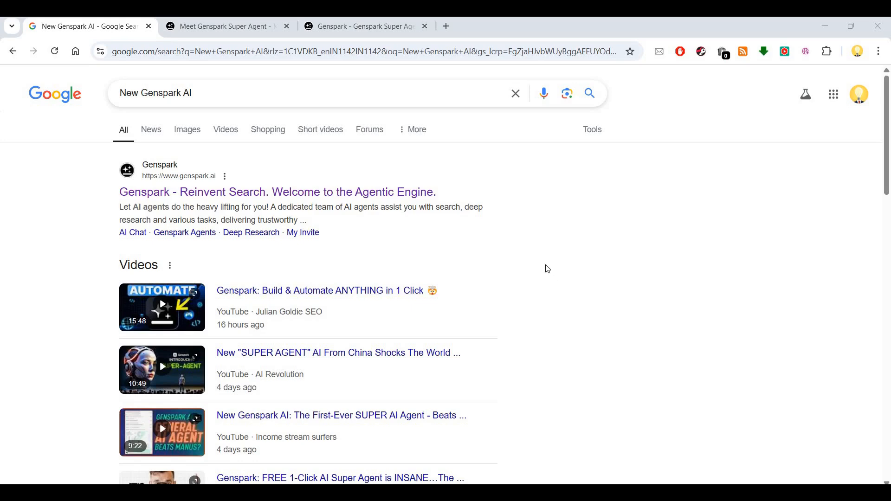
{"action": "mouse_move", "coordinate": [537, 264]}
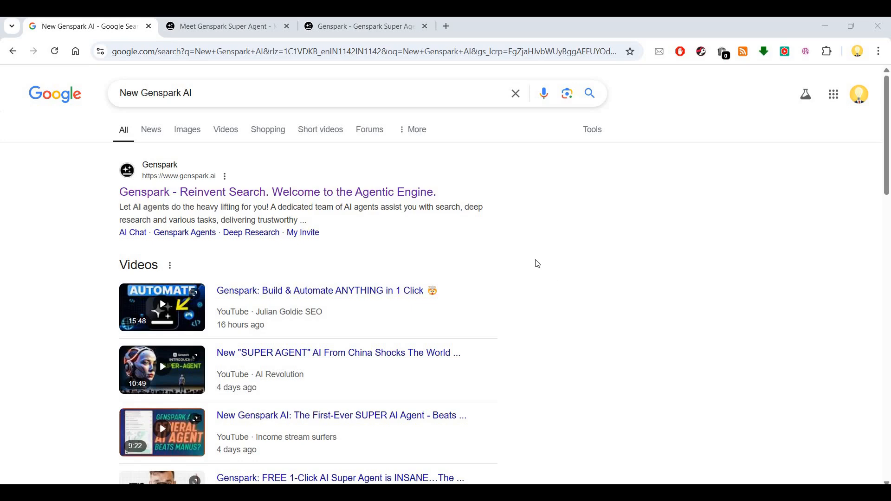
{"action": "mouse_move", "coordinate": [555, 258]}
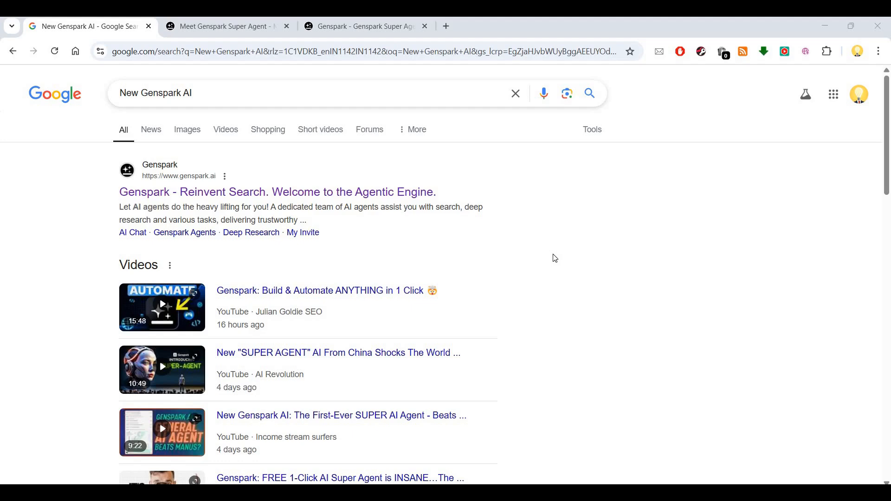
{"action": "mouse_move", "coordinate": [212, 204]}
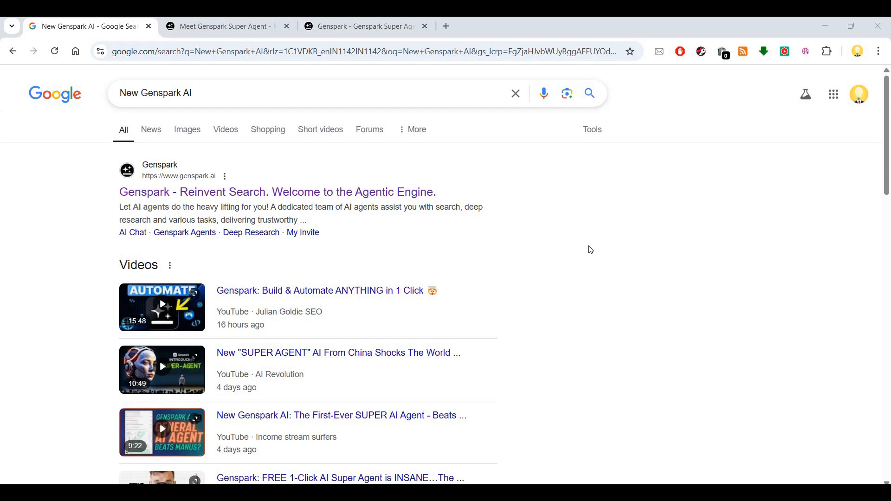
Switch to the Meet Genspark Super Agent blog tab and read its examples and benchmark sections
{"action": "left_click", "coordinate": [225, 26]}
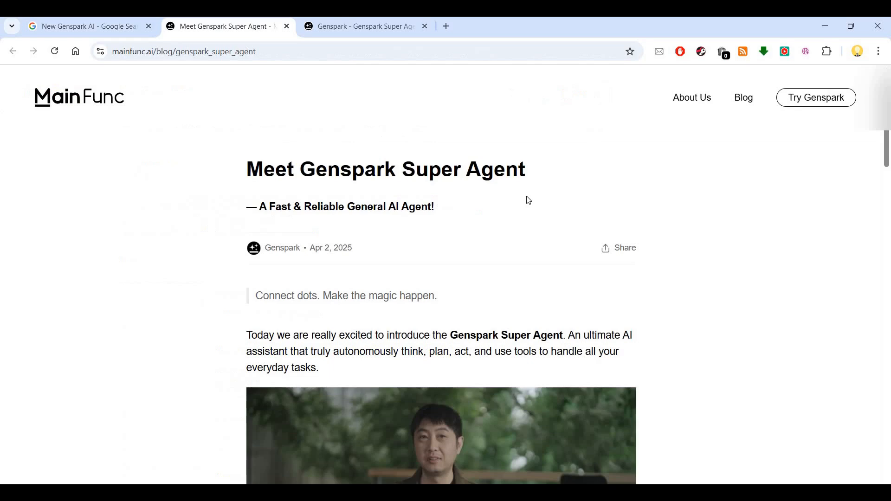
{"action": "mouse_move", "coordinate": [252, 102]}
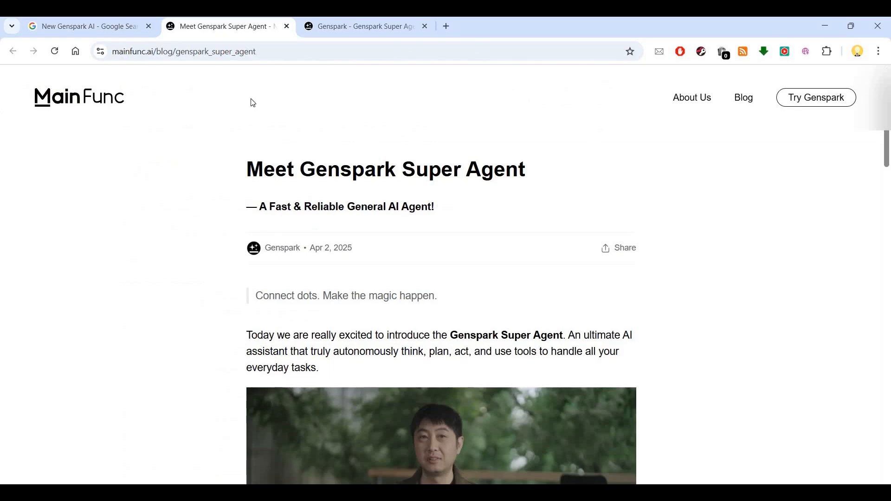
{"action": "scroll", "scroll_direction": "down", "scroll_amount": 3}
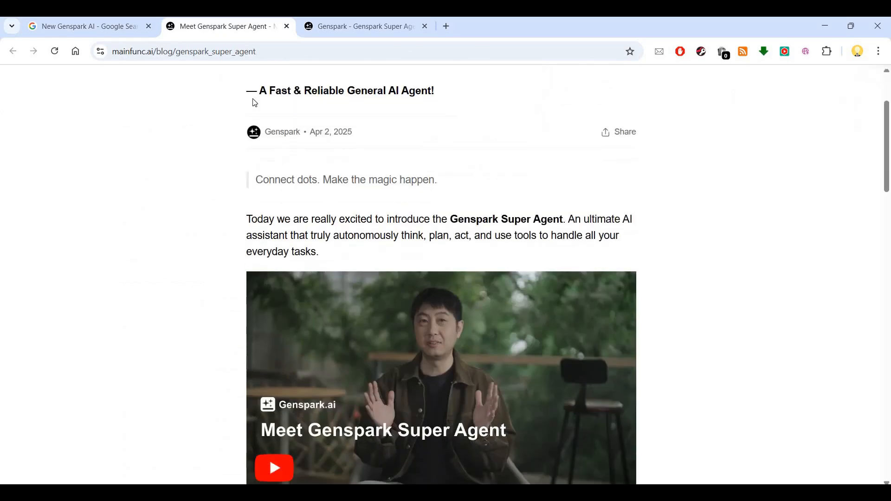
{"action": "scroll", "scroll_direction": "down", "scroll_amount": 3}
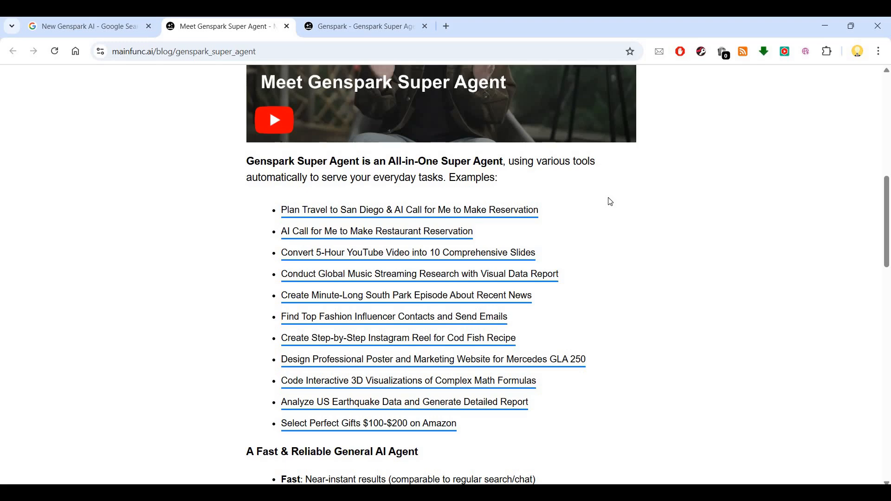
{"action": "mouse_move", "coordinate": [679, 242]}
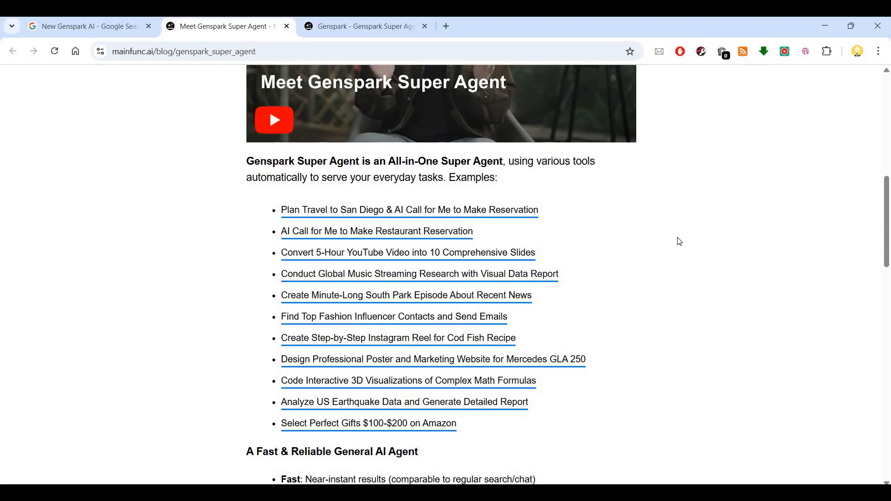
{"action": "mouse_move", "coordinate": [733, 300]}
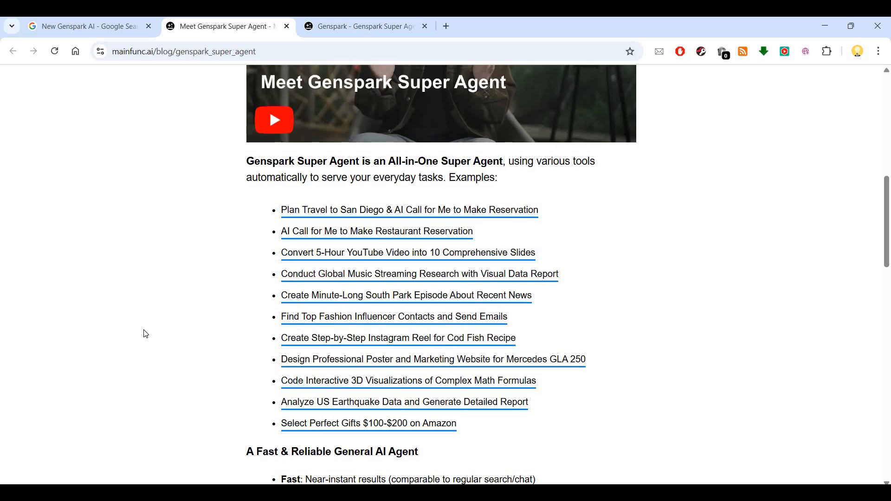
{"action": "mouse_move", "coordinate": [153, 322]}
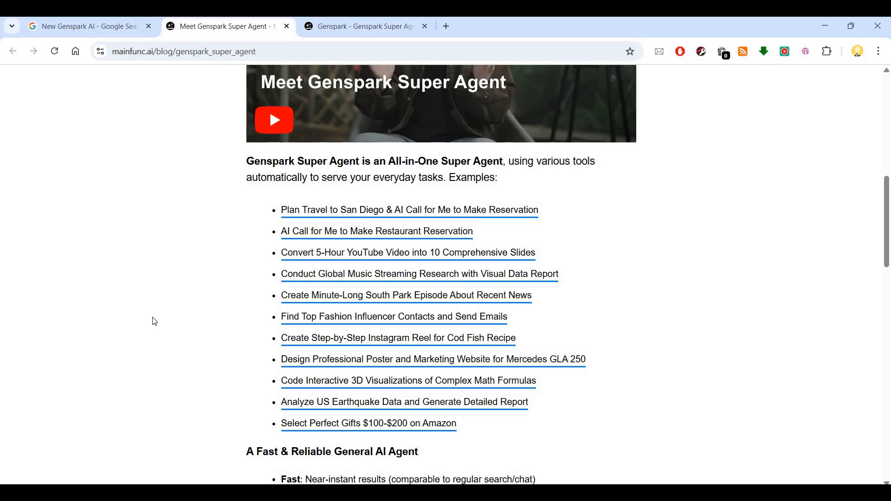
{"action": "scroll", "scroll_direction": "down", "scroll_amount": 3}
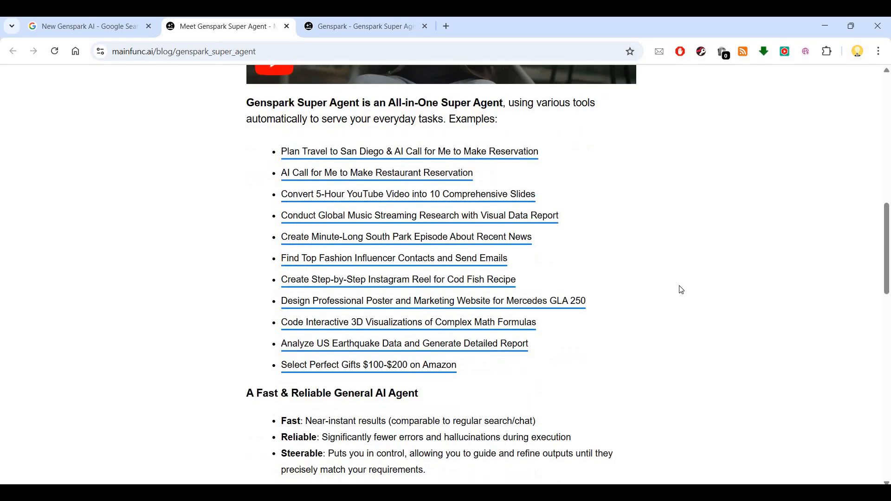
{"action": "scroll", "scroll_direction": "down", "scroll_amount": 3}
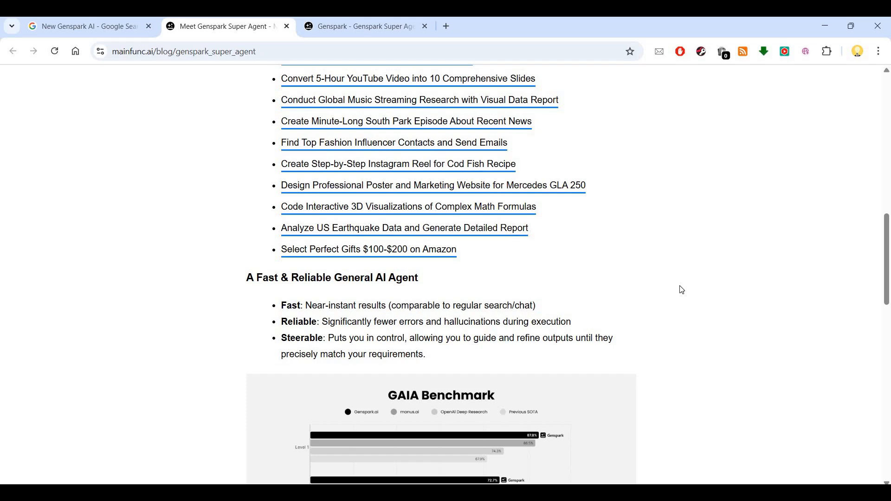
Read on through the architecture section, then return toward the top of the article
{"action": "scroll", "scroll_direction": "down", "scroll_amount": 3}
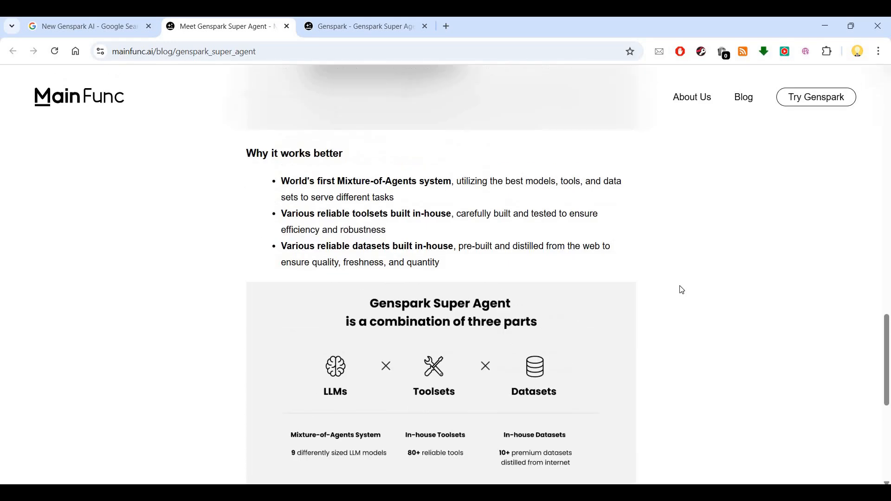
{"action": "scroll", "scroll_direction": "down", "scroll_amount": 3}
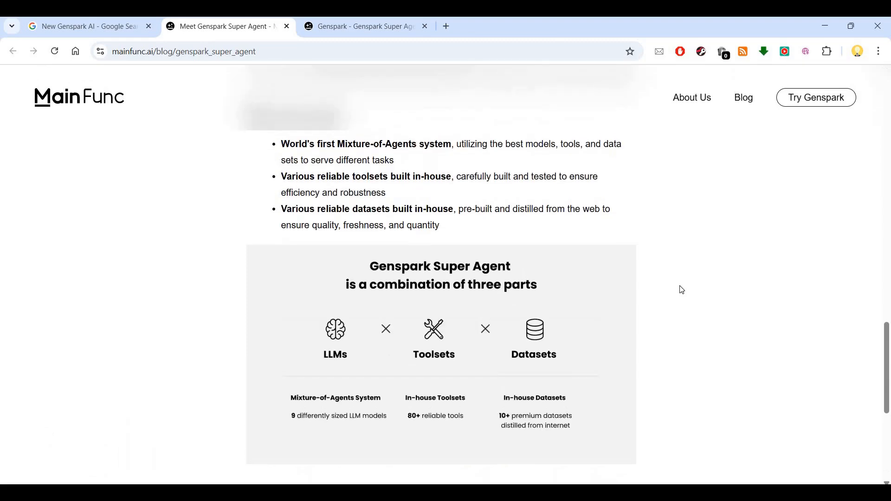
{"action": "scroll", "scroll_direction": "up", "scroll_amount": 3}
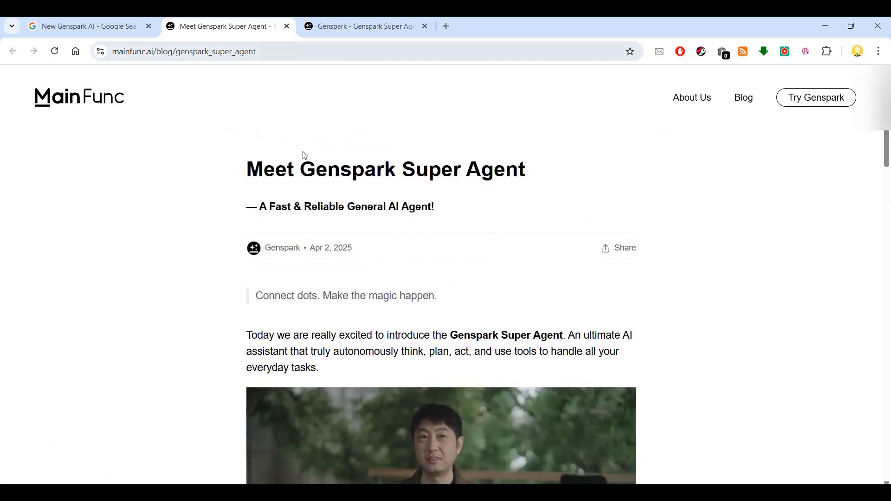
Back in Genspark, visit Deep Research and All Agents, then land on the Image Studio page
{"action": "left_click", "coordinate": [364, 26]}
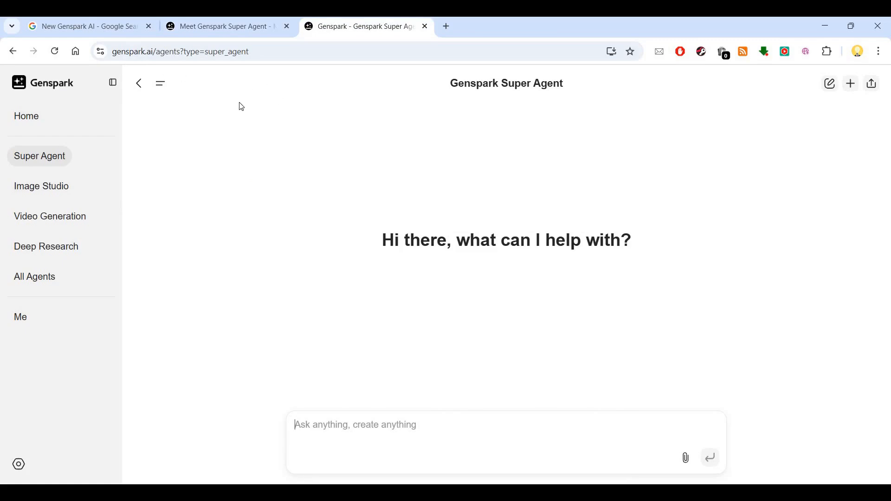
{"action": "mouse_move", "coordinate": [50, 201]}
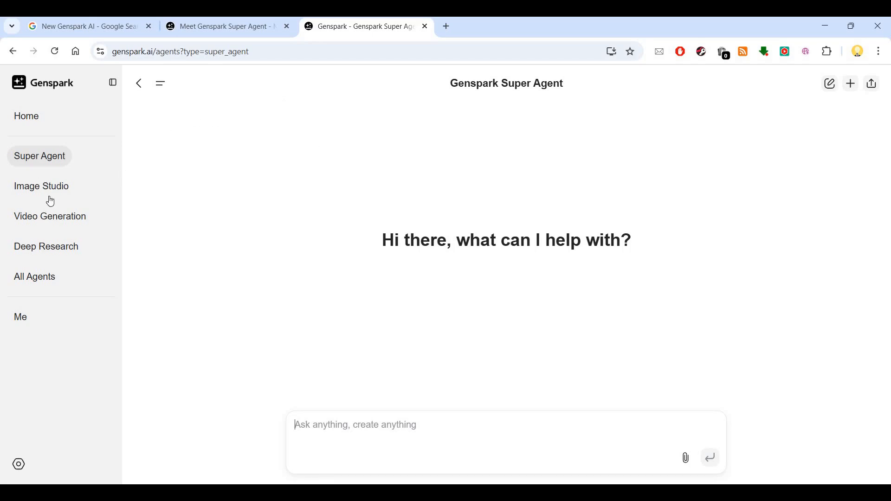
{"action": "mouse_move", "coordinate": [54, 198]}
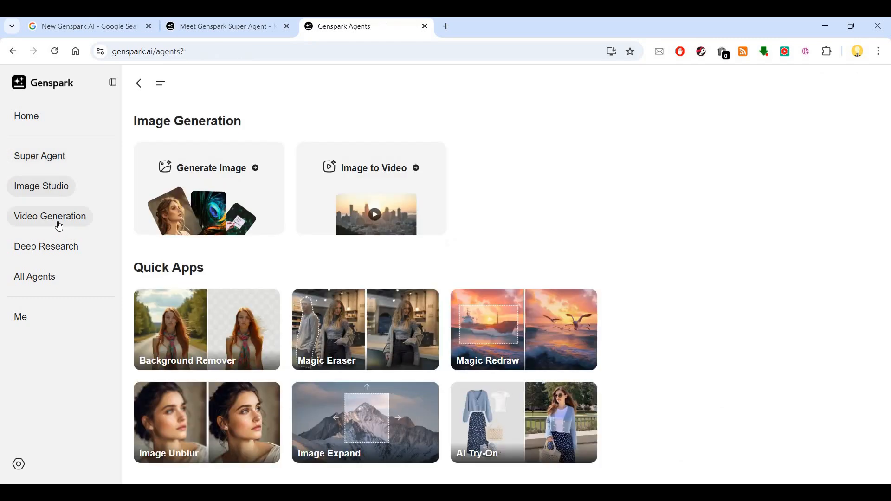
{"action": "left_click", "coordinate": [46, 246]}
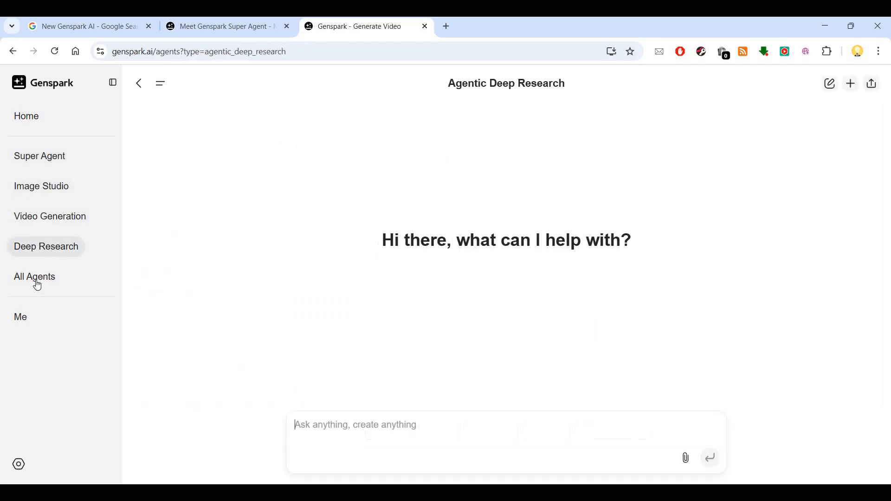
{"action": "left_click", "coordinate": [35, 277]}
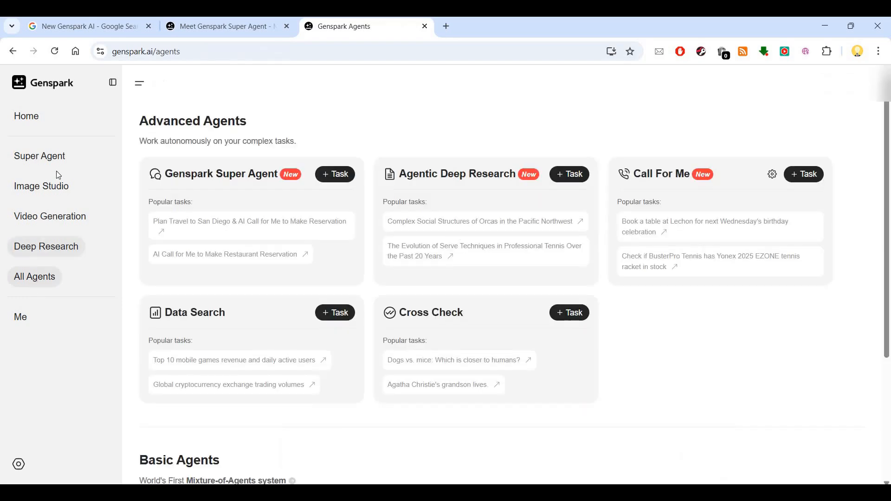
{"action": "left_click", "coordinate": [41, 186]}
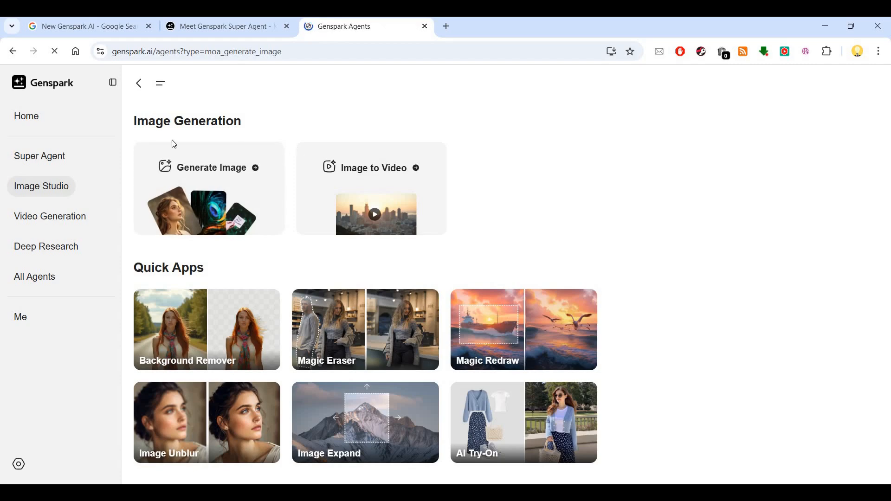
Open the Generate Image tool and look over its Auto Style and Auto Size option lists
{"action": "left_click", "coordinate": [211, 168]}
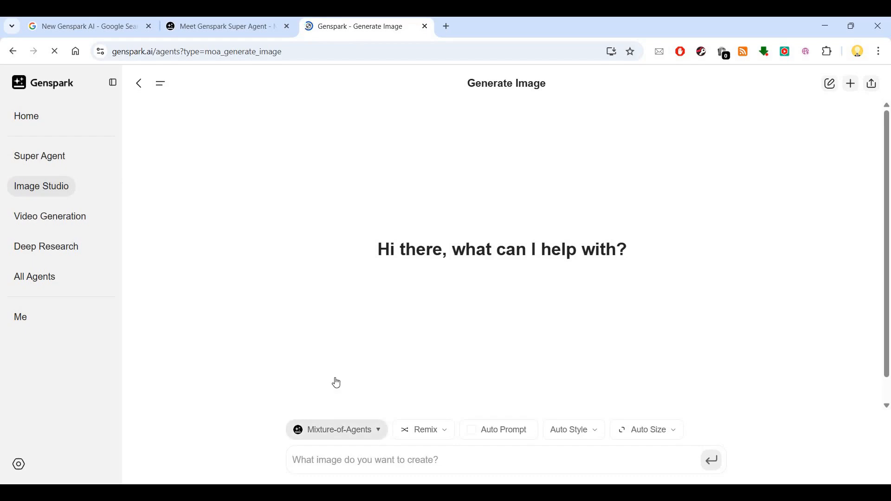
{"action": "left_click", "coordinate": [336, 429]}
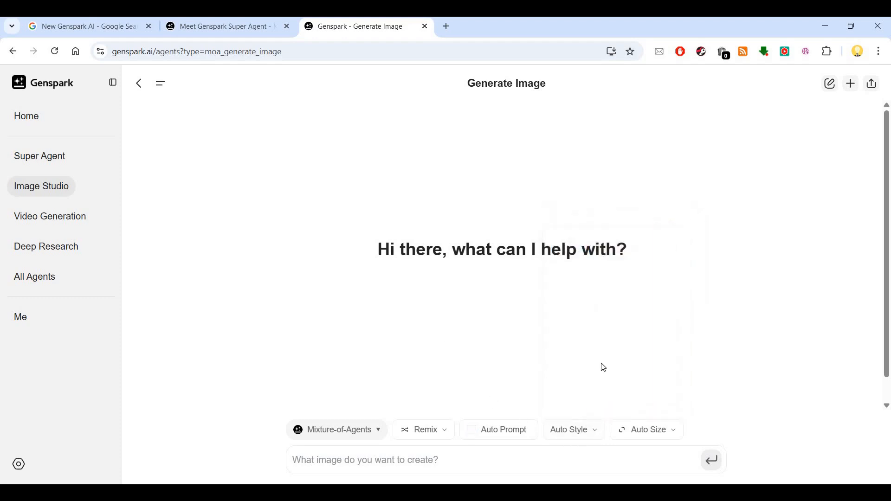
{"action": "left_click", "coordinate": [570, 429]}
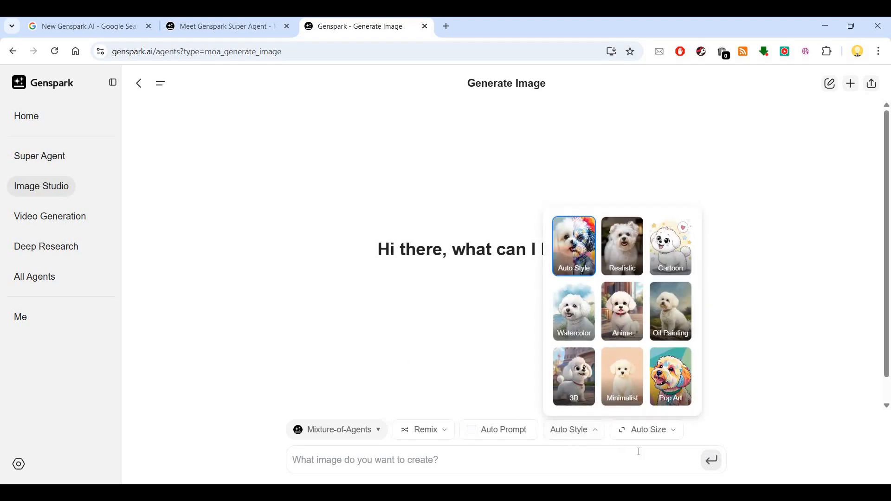
{"action": "left_click", "coordinate": [646, 429]}
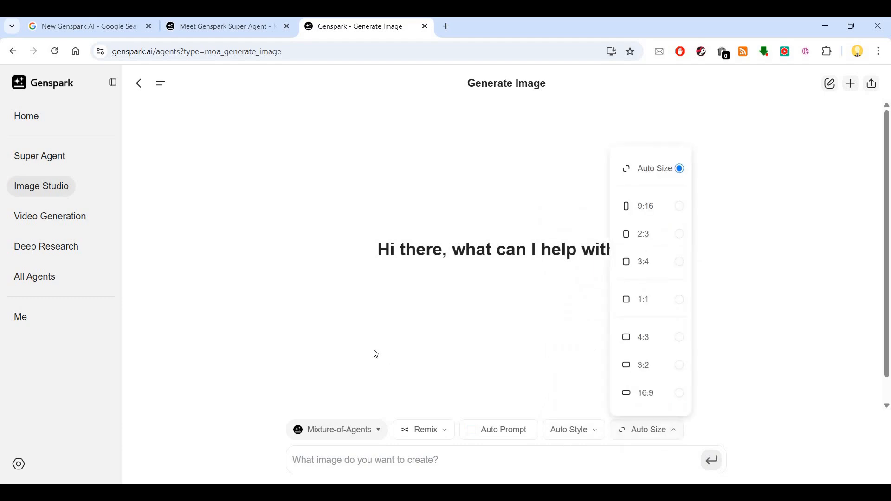
{"action": "left_click", "coordinate": [646, 430]}
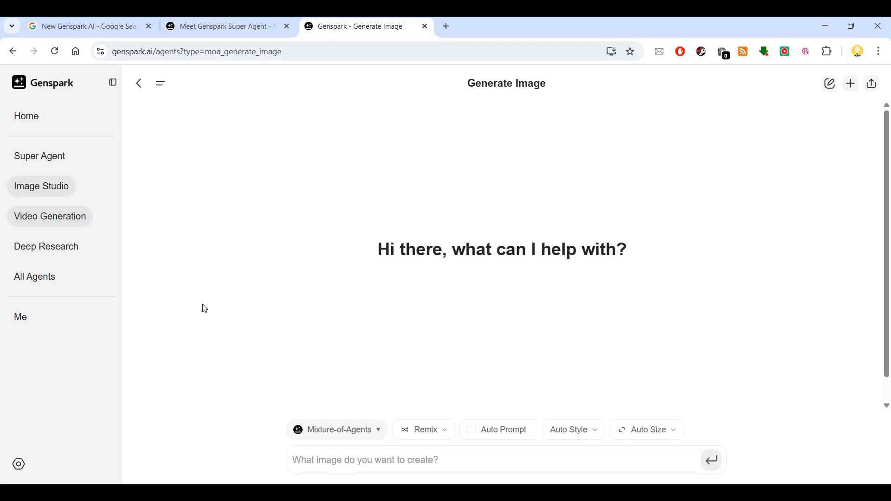
{"action": "left_click", "coordinate": [50, 216]}
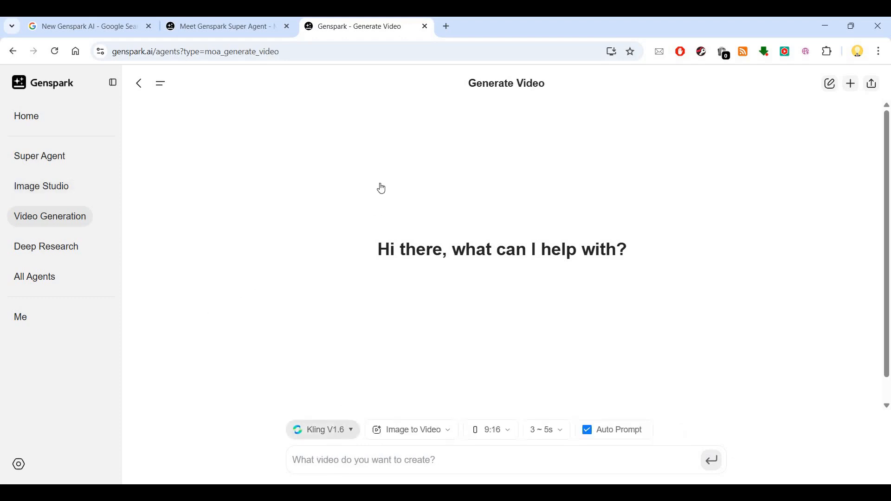
{"action": "left_click", "coordinate": [323, 429]}
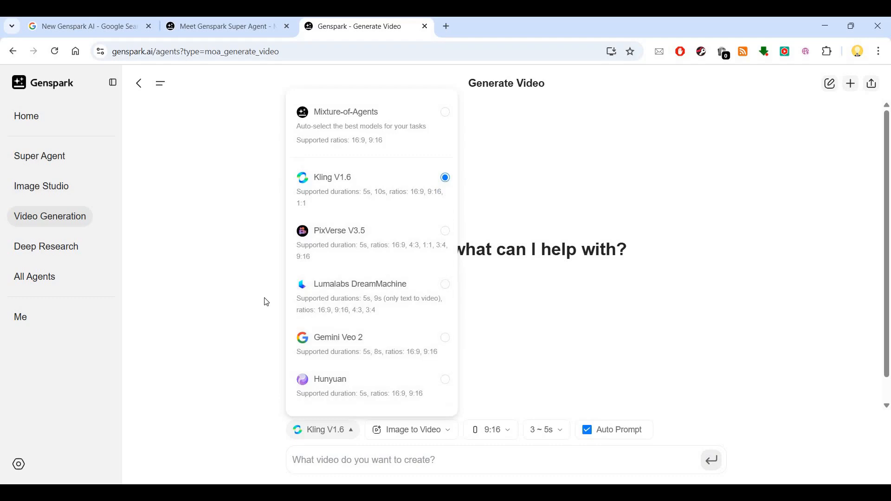
{"action": "left_click", "coordinate": [323, 429]}
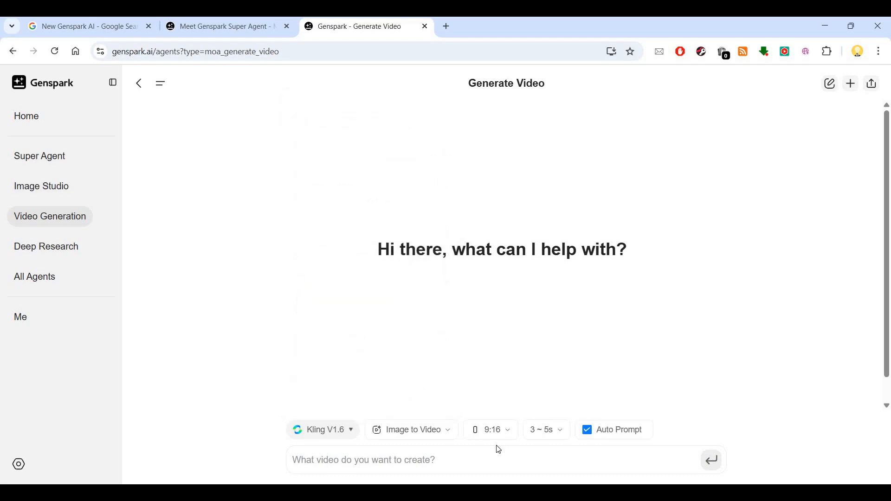
{"action": "left_click", "coordinate": [543, 429]}
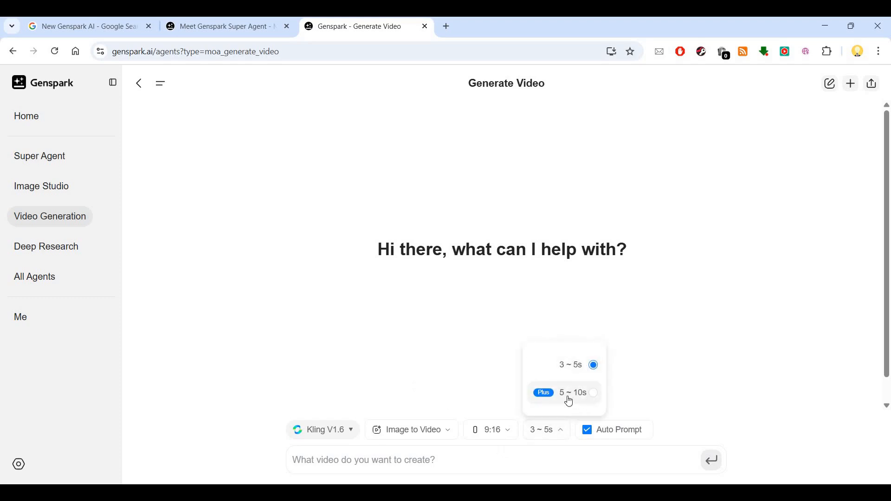
{"action": "mouse_move", "coordinate": [571, 407]}
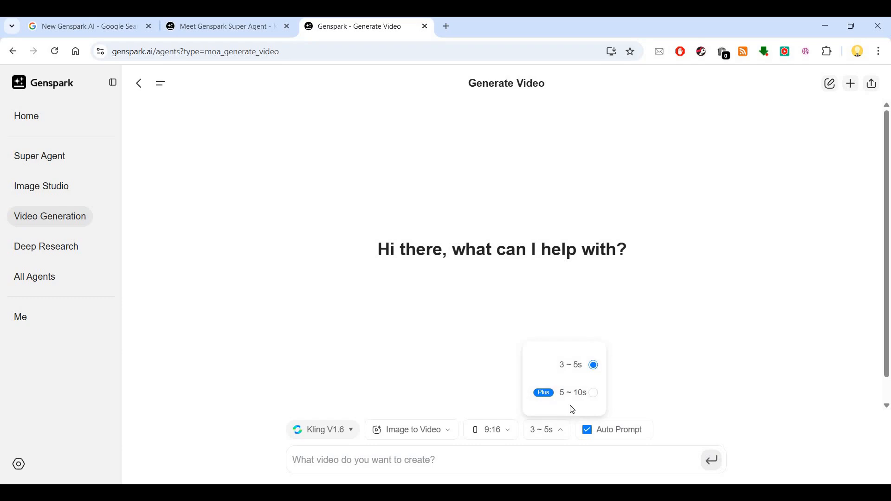
{"action": "mouse_move", "coordinate": [297, 363]}
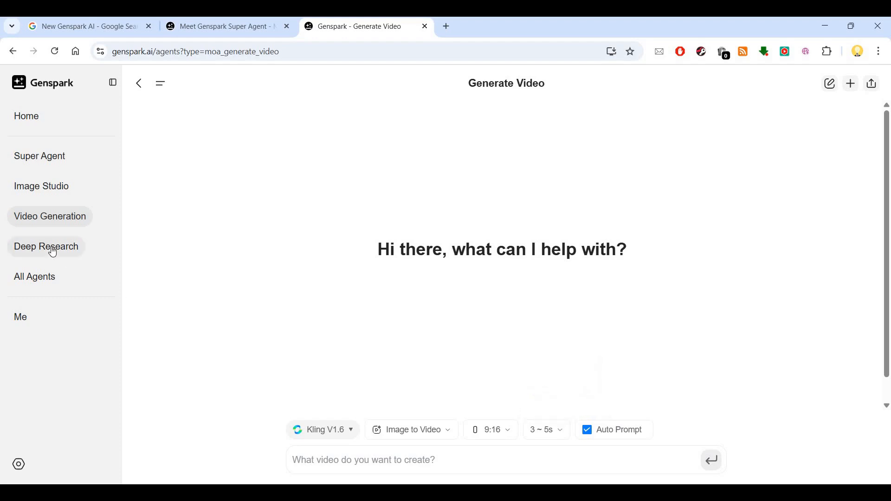
Visit the Deep Research page, then show the All Agents overview
{"action": "left_click", "coordinate": [47, 246]}
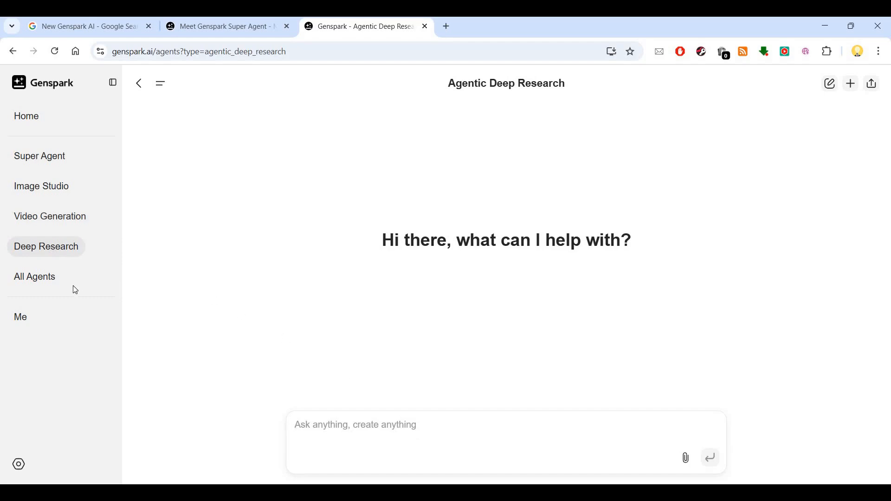
{"action": "left_click", "coordinate": [34, 277]}
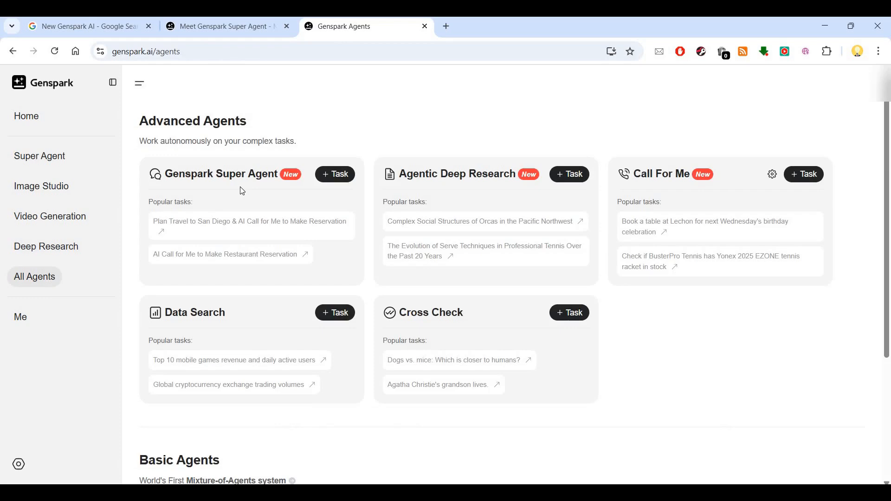
{"action": "mouse_move", "coordinate": [287, 196]}
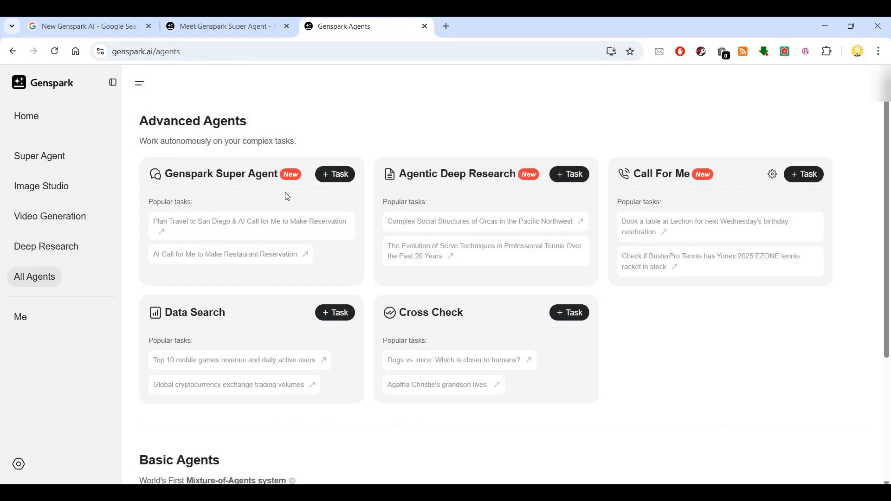
{"action": "mouse_move", "coordinate": [499, 195]}
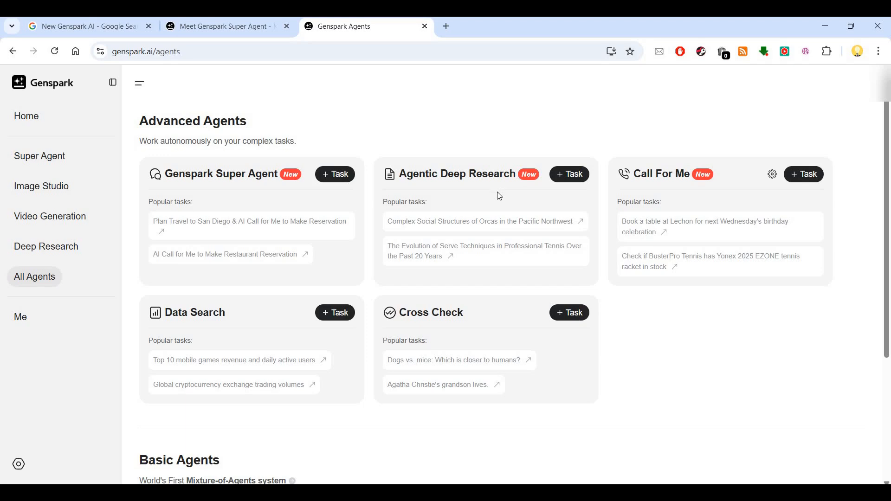
{"action": "mouse_move", "coordinate": [437, 236]}
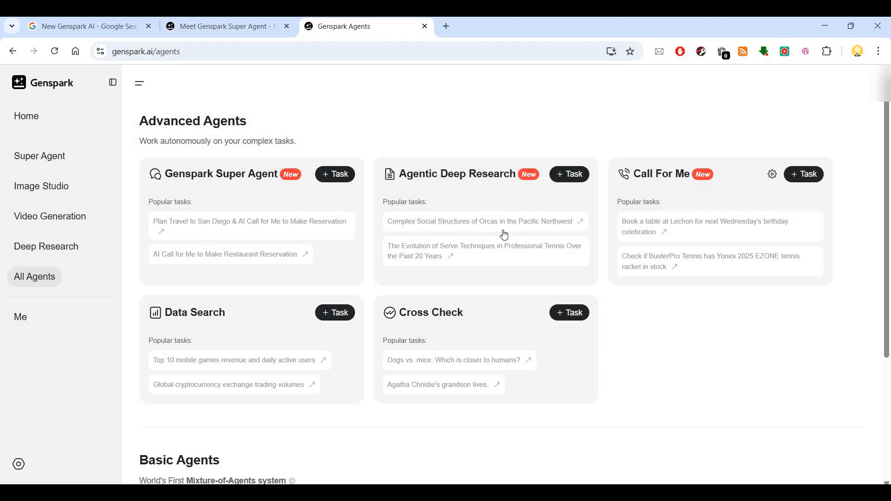
{"action": "mouse_move", "coordinate": [785, 185]}
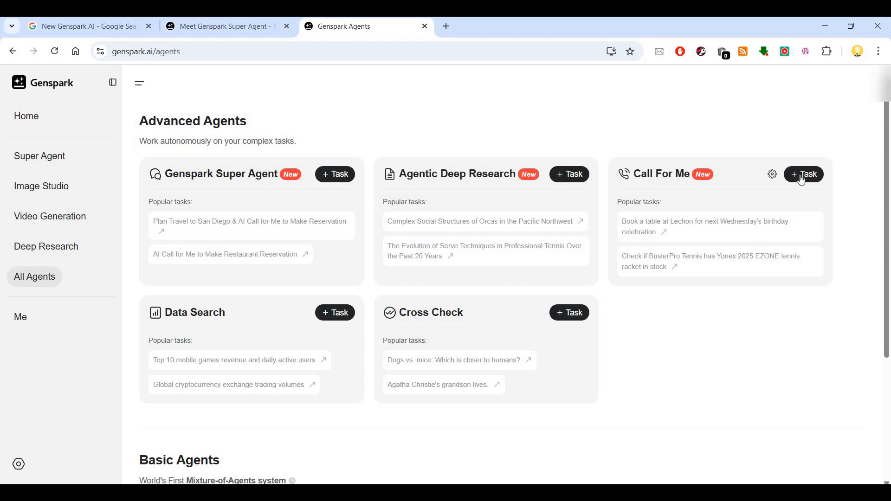
{"action": "left_click", "coordinate": [804, 173]}
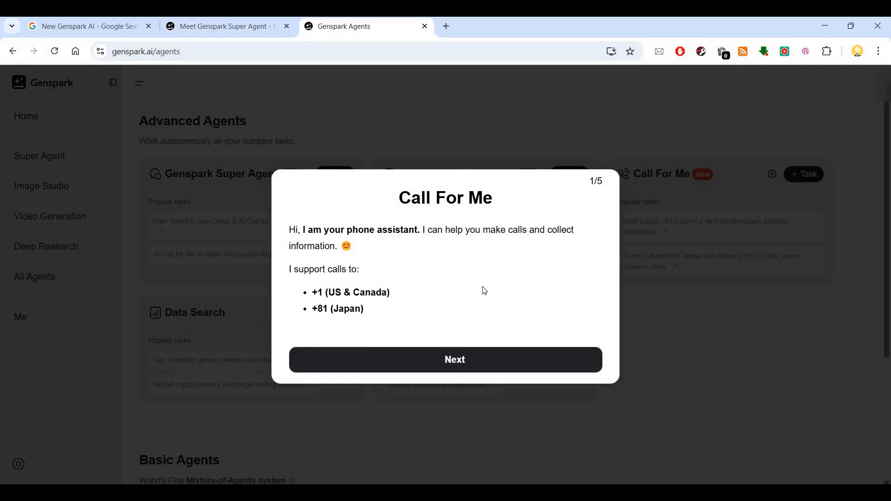
{"action": "mouse_move", "coordinate": [473, 297]}
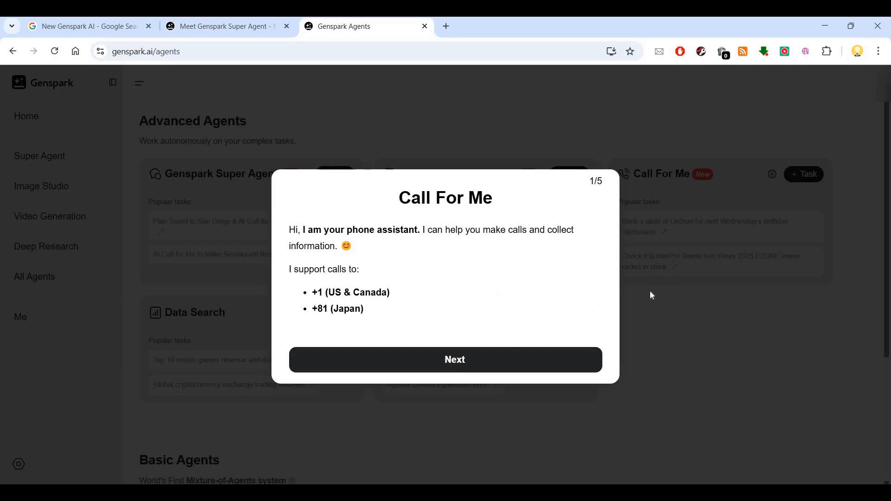
{"action": "mouse_move", "coordinate": [346, 285]}
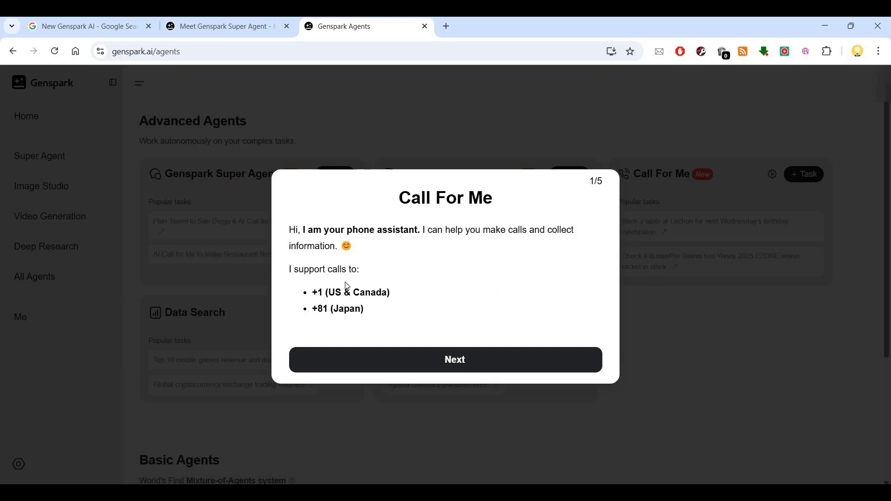
{"action": "mouse_move", "coordinate": [698, 297]}
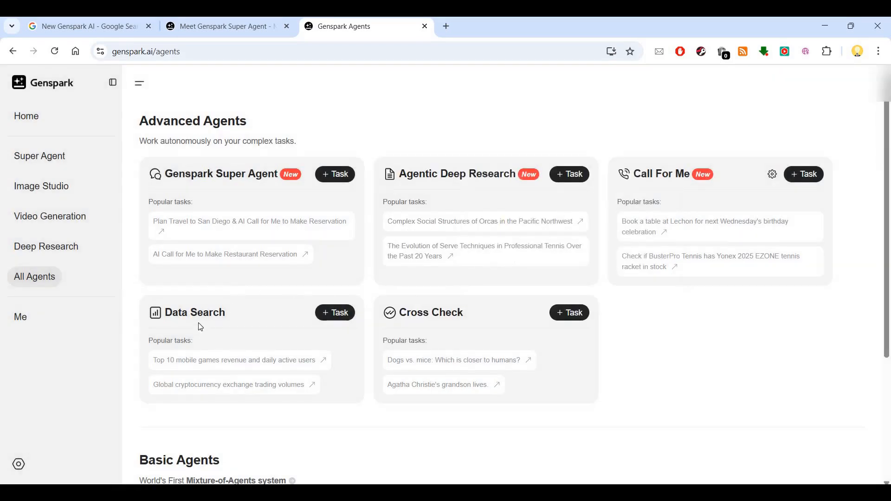
{"action": "scroll", "scroll_direction": "down", "scroll_amount": 3}
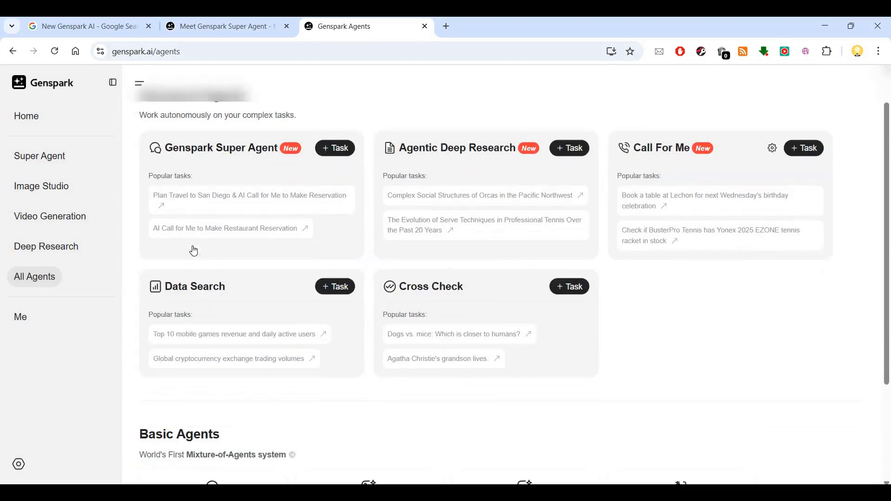
{"action": "scroll", "scroll_direction": "down", "scroll_amount": 3}
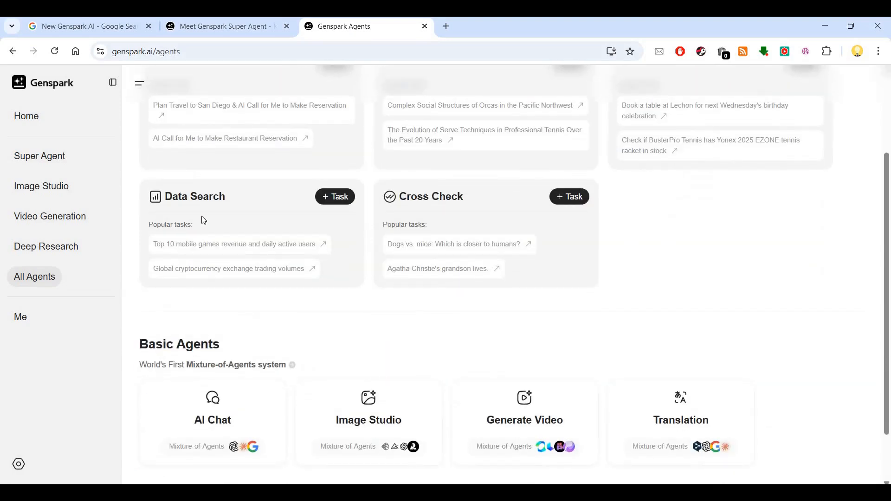
{"action": "mouse_move", "coordinate": [218, 247]}
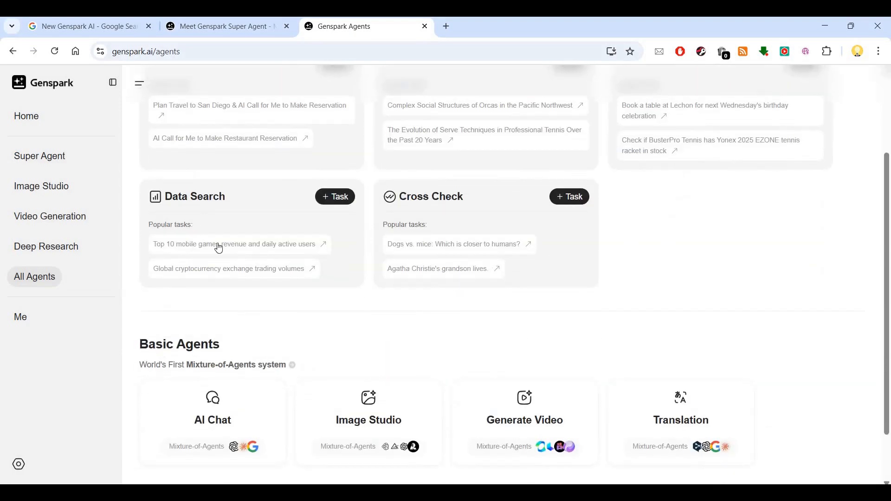
{"action": "mouse_move", "coordinate": [369, 261]}
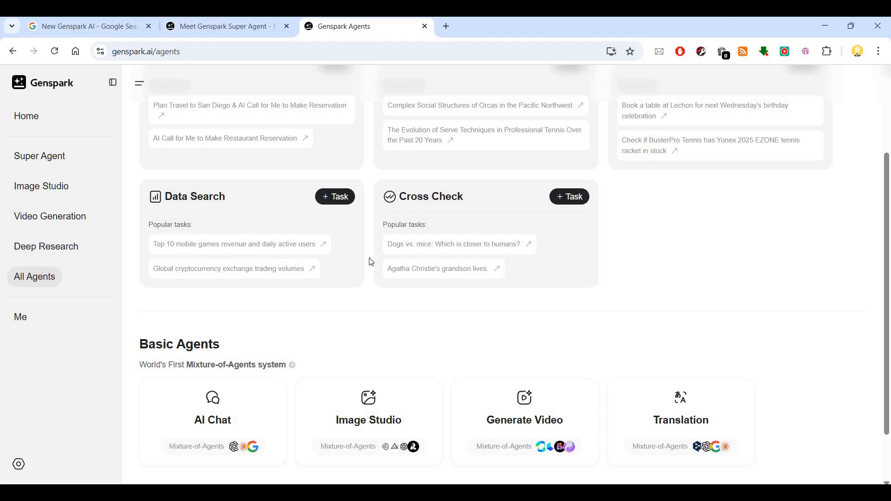
{"action": "mouse_move", "coordinate": [427, 266]}
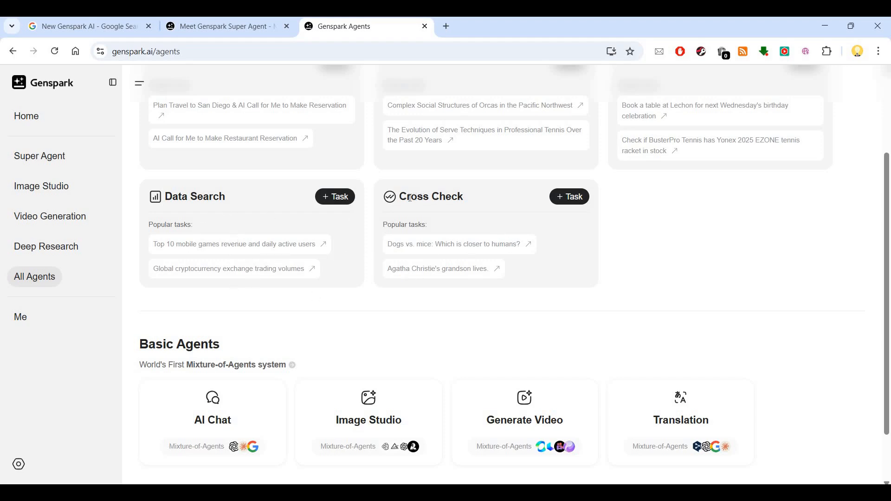
{"action": "mouse_move", "coordinate": [534, 219]}
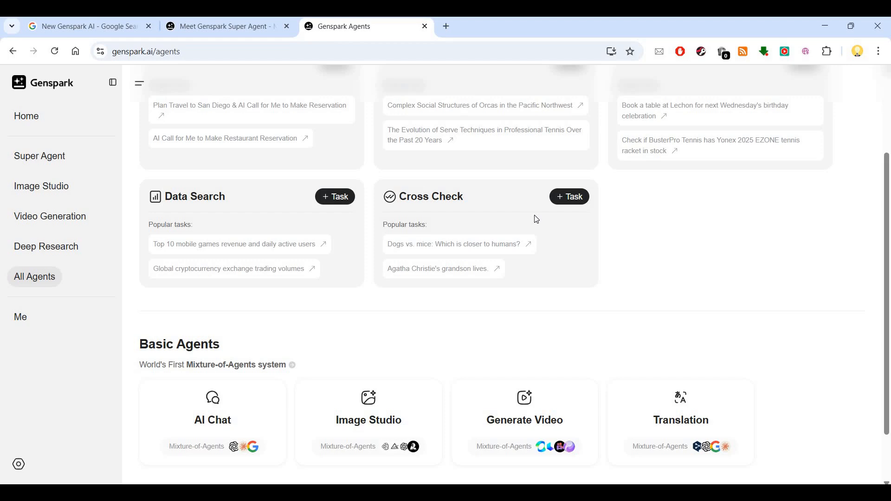
{"action": "mouse_move", "coordinate": [507, 289]}
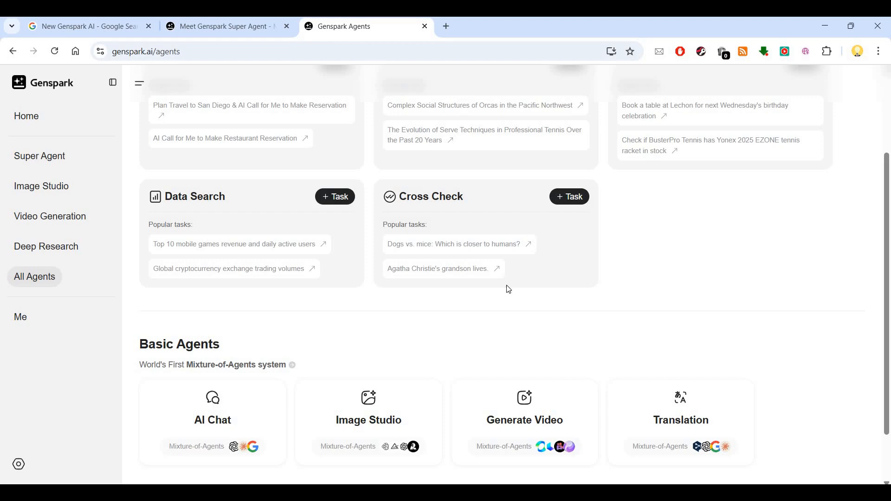
{"action": "mouse_move", "coordinate": [516, 245]}
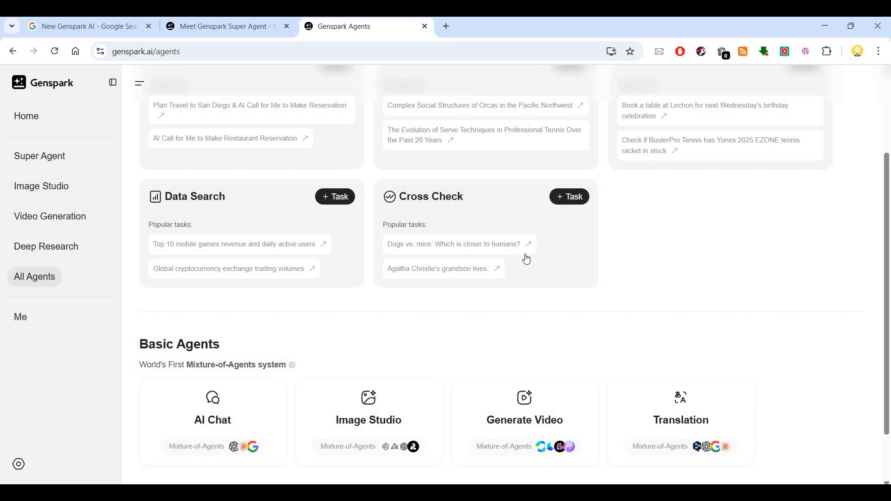
{"action": "mouse_move", "coordinate": [658, 270]}
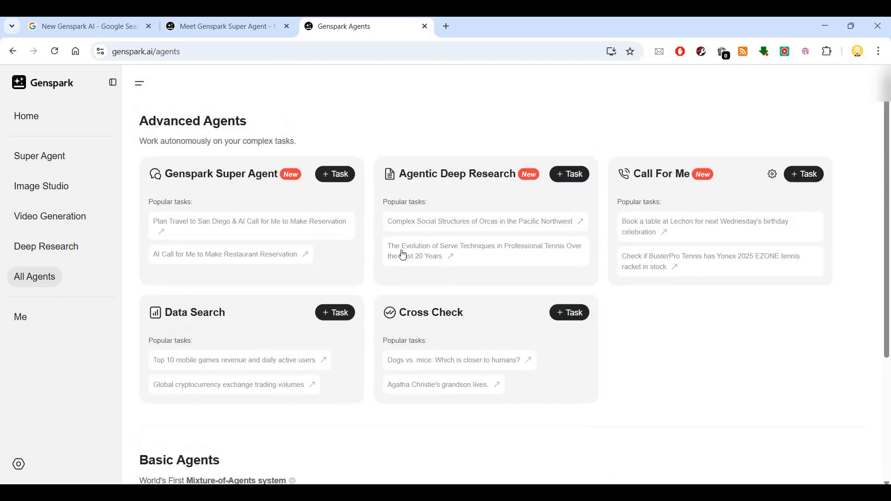
{"action": "mouse_move", "coordinate": [39, 156]}
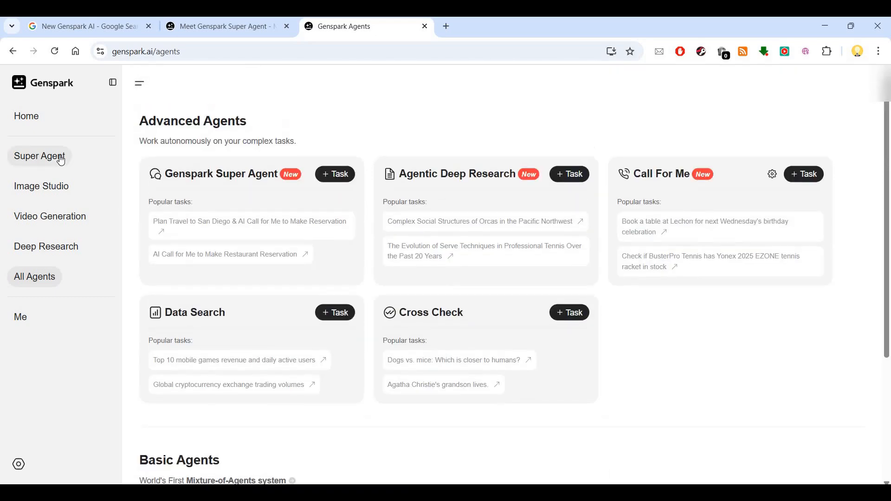
{"action": "left_click", "coordinate": [39, 156]}
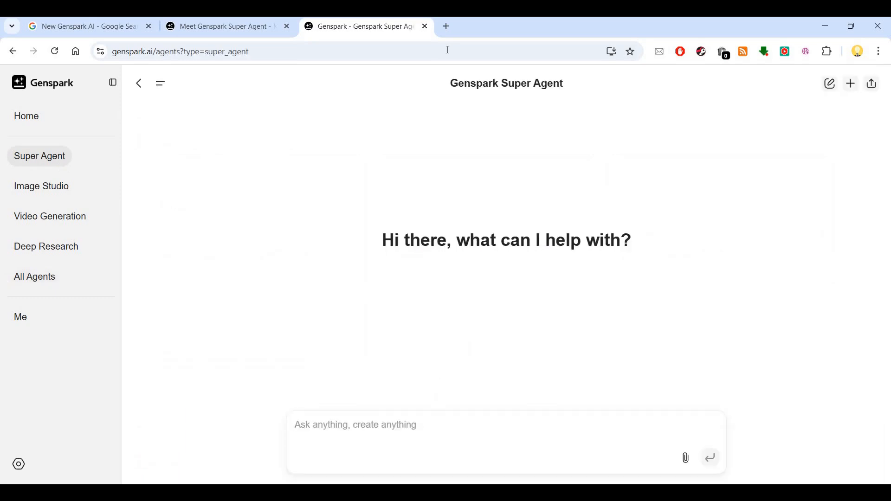
{"action": "left_click", "coordinate": [445, 26]}
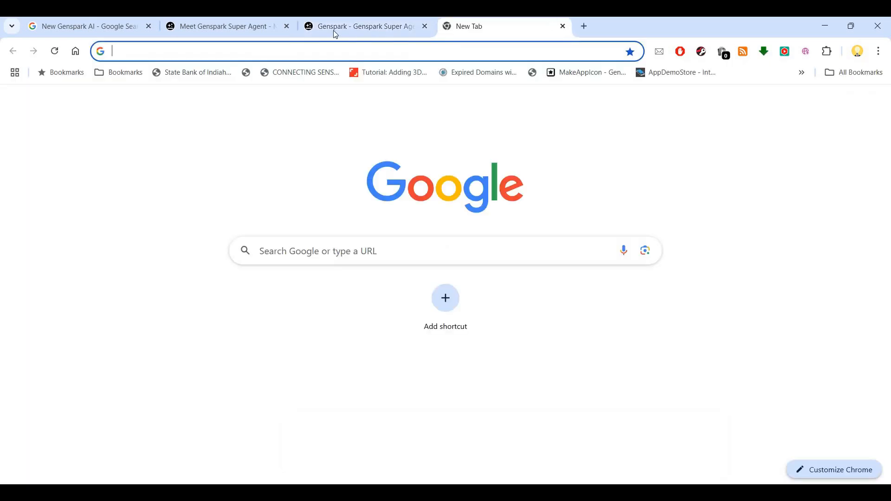
{"action": "type", "text": "Glvemechallenge.com/wp-admin"}
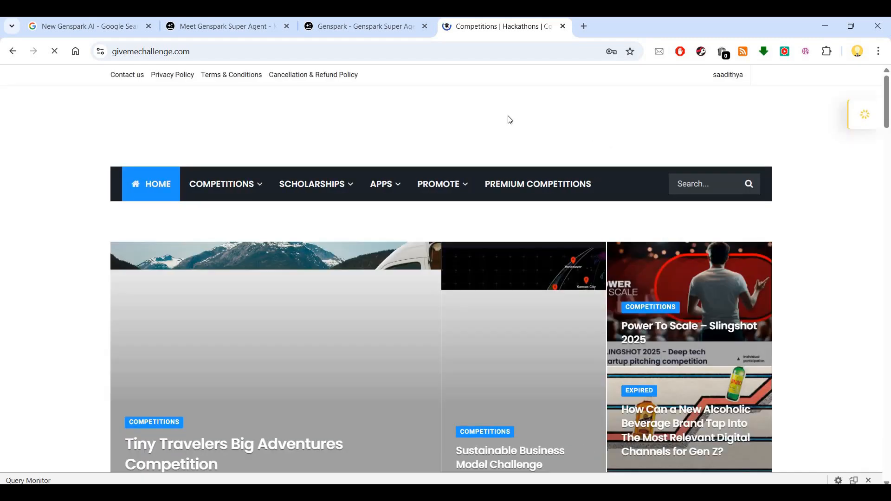
{"action": "scroll", "scroll_direction": "down", "scroll_amount": 3}
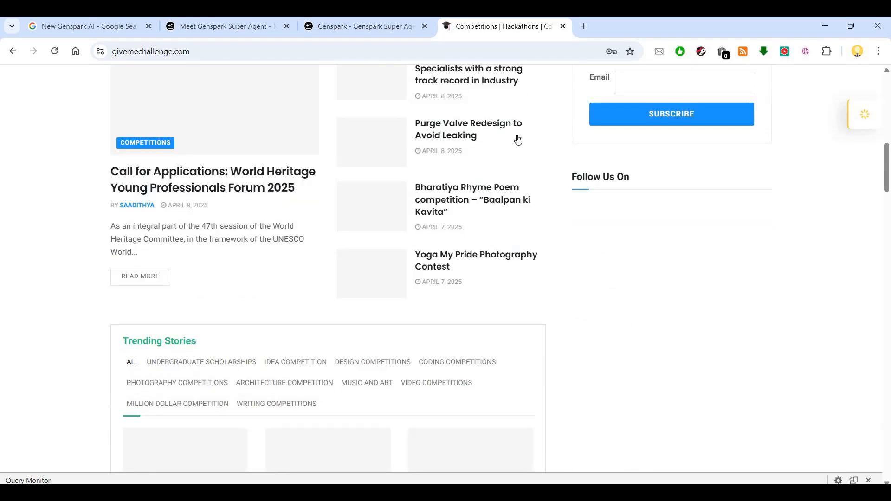
{"action": "scroll", "scroll_direction": "down", "scroll_amount": 3}
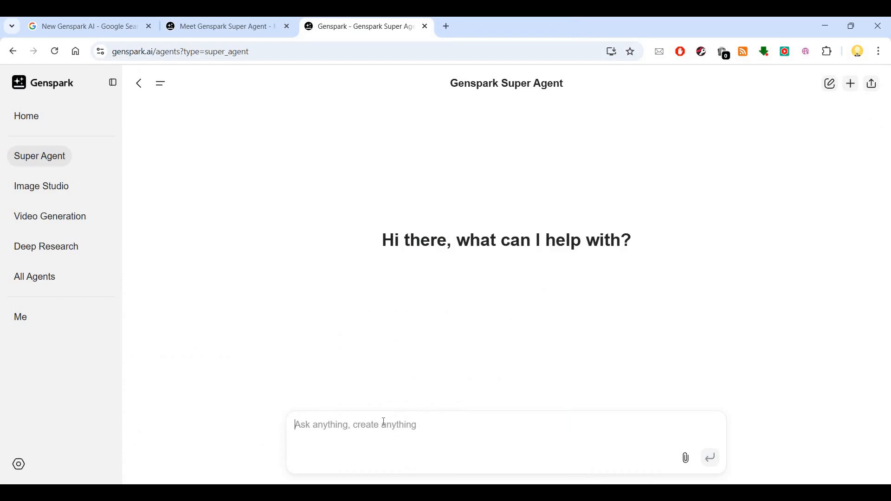
Write the prompt 'Create a better version of my website on innovationcompetitions portal, "' in the Super Agent box
{"action": "type", "text": "C"}
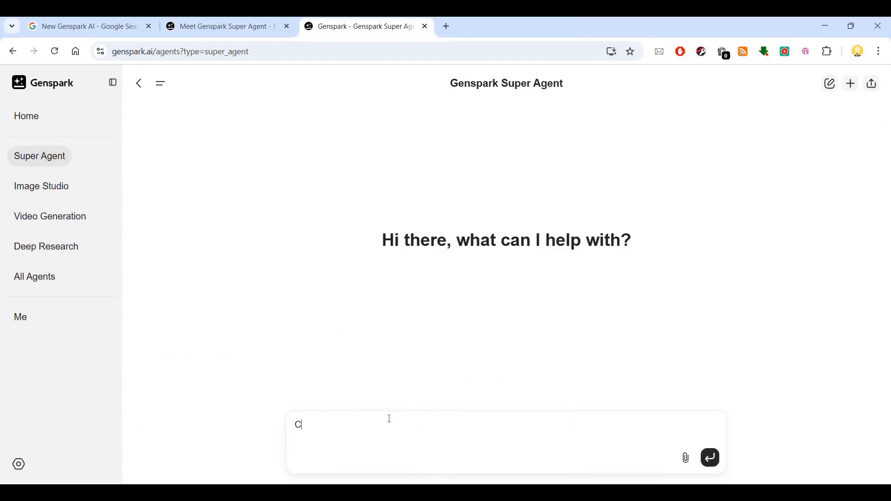
{"action": "type", "text": "reate"}
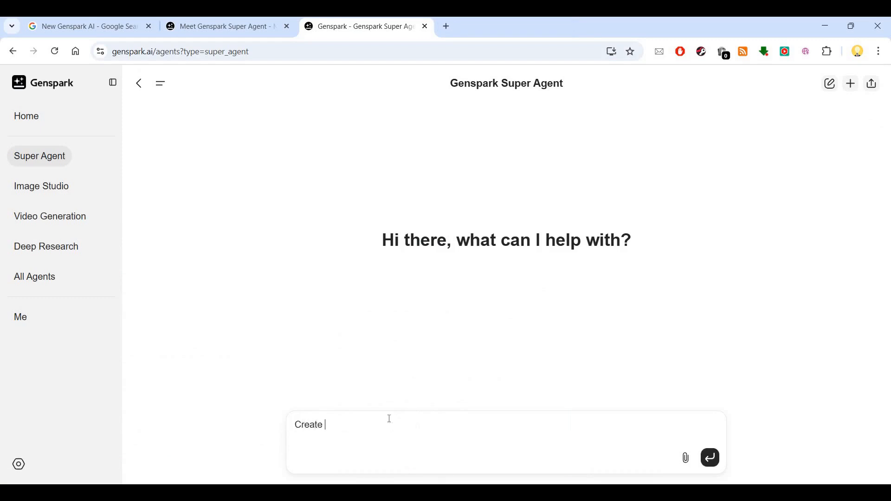
{"action": "type", "text": "a better version of"}
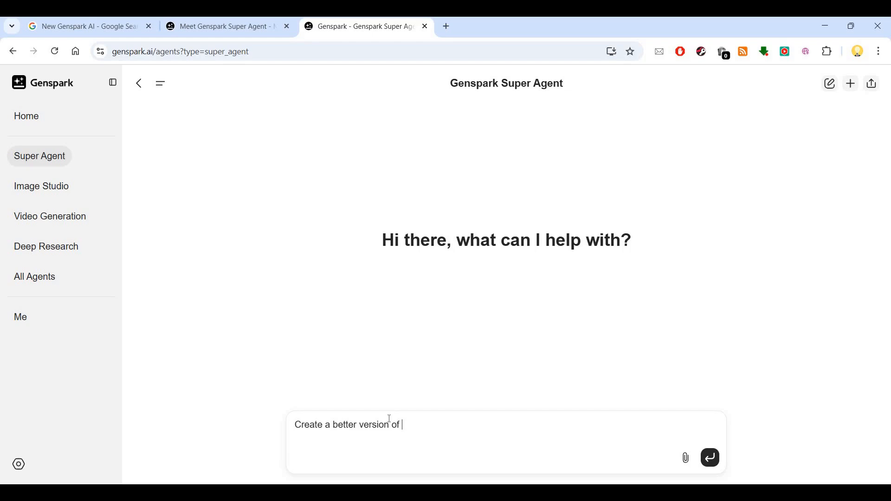
{"action": "type", "text": "my"}
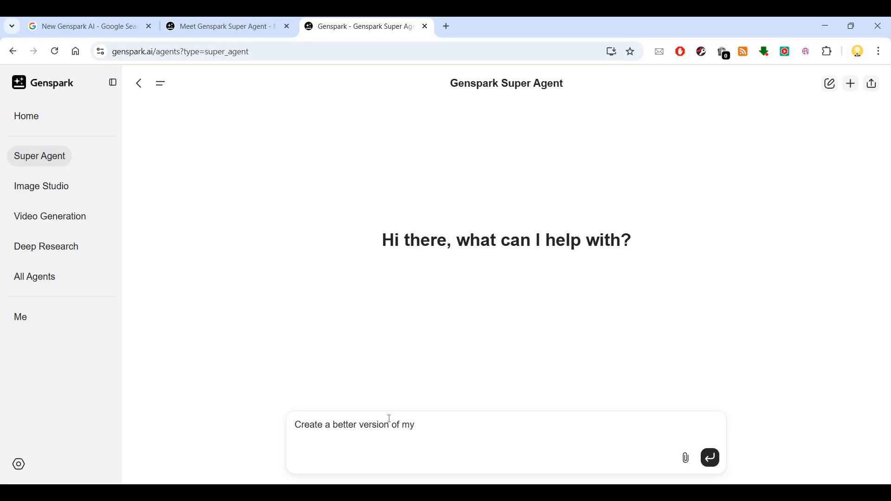
{"action": "type", "text": "w"}
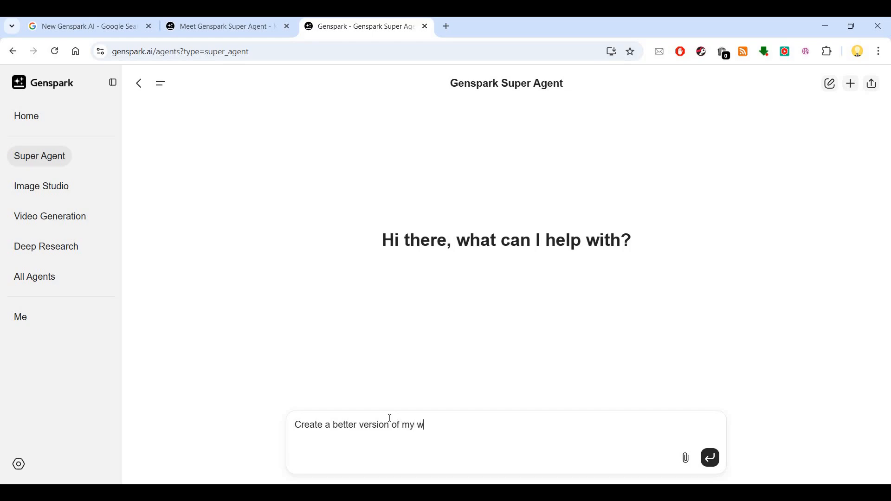
{"action": "type", "text": "ebsite on in"}
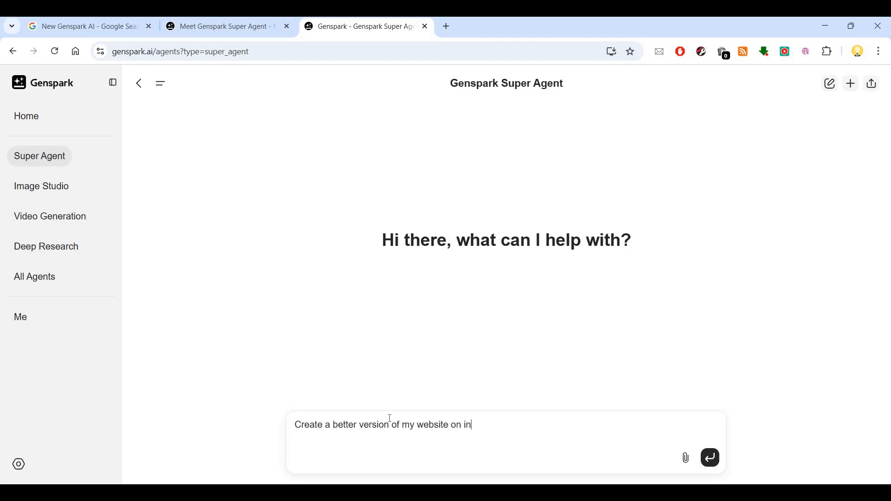
{"action": "type", "text": "novationcompetitions po"}
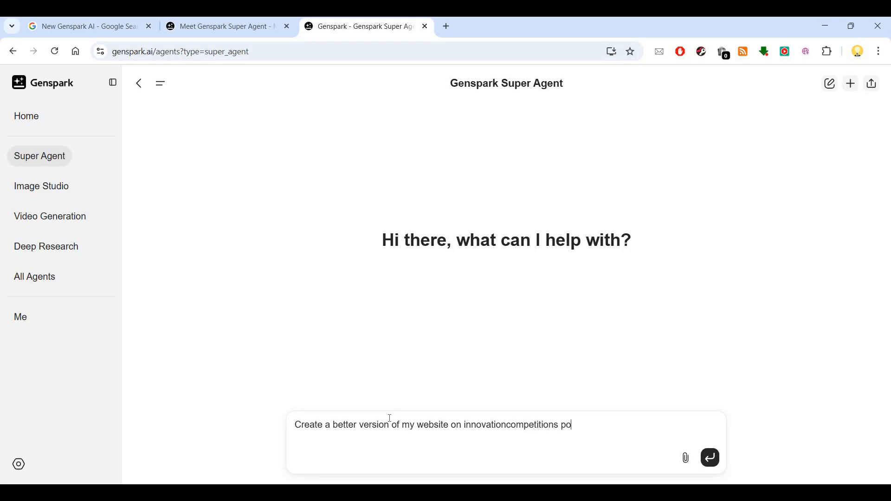
{"action": "type", "text": "rtal, \""}
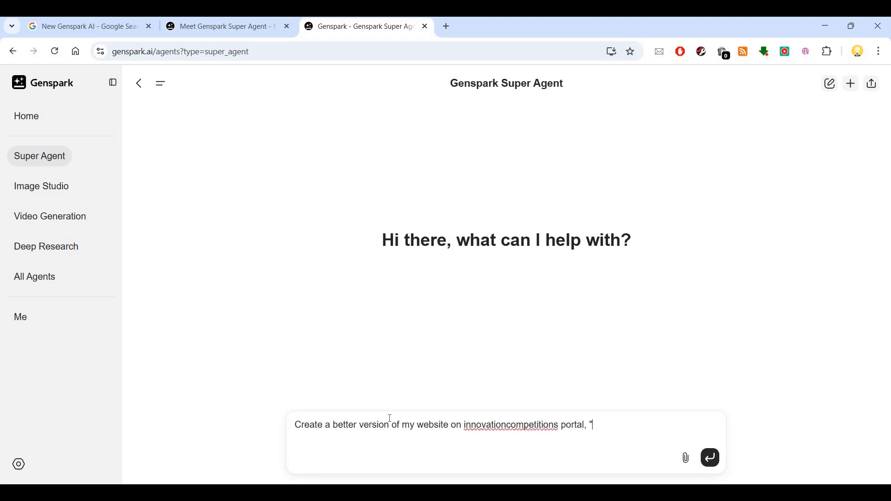
{"action": "left_click", "coordinate": [709, 458]}
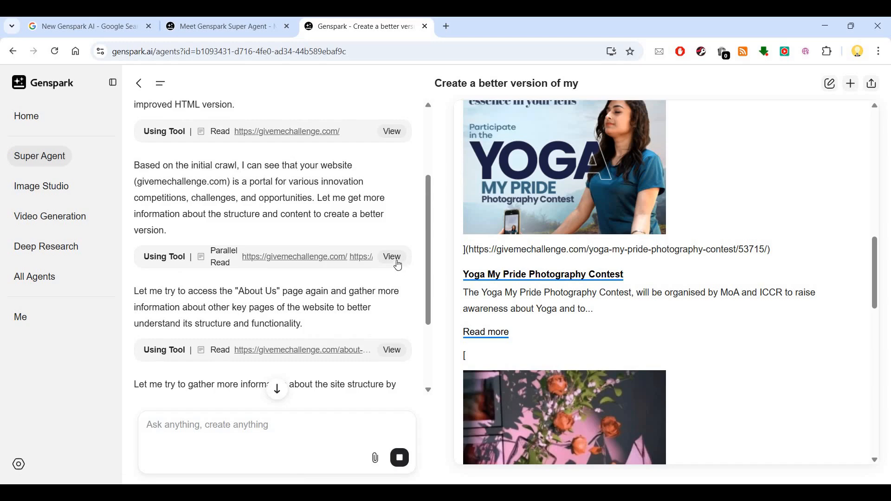
{"action": "mouse_move", "coordinate": [518, 263]}
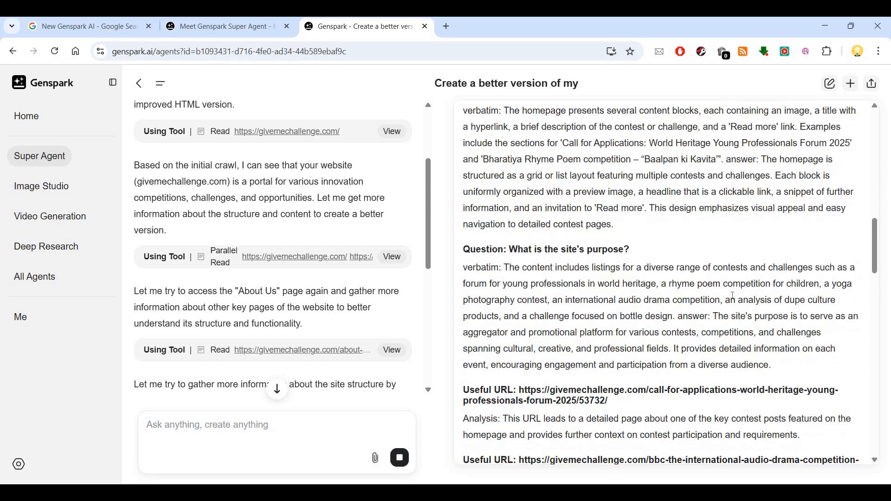
Follow Super Agent's Read and Parallel Read crawl of the givemechallenge.com pages
{"action": "scroll", "scroll_direction": "down", "scroll_amount": 3}
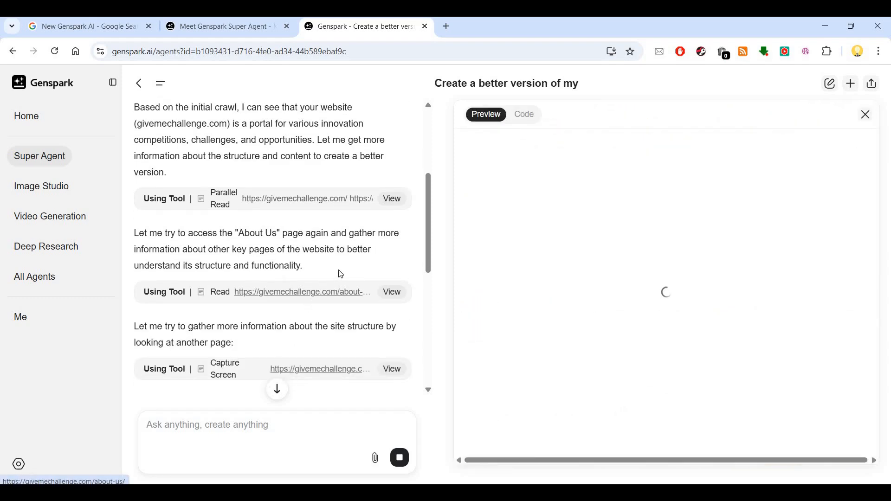
Review the generated givemechallenge_improved HTML in the Code view, then return to the rendered Preview
{"action": "scroll", "scroll_direction": "down", "scroll_amount": 3}
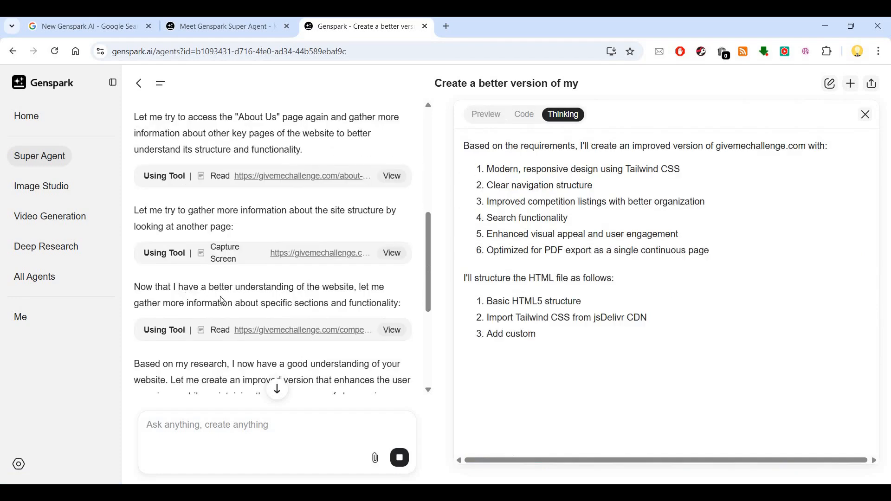
{"action": "left_click", "coordinate": [522, 114]}
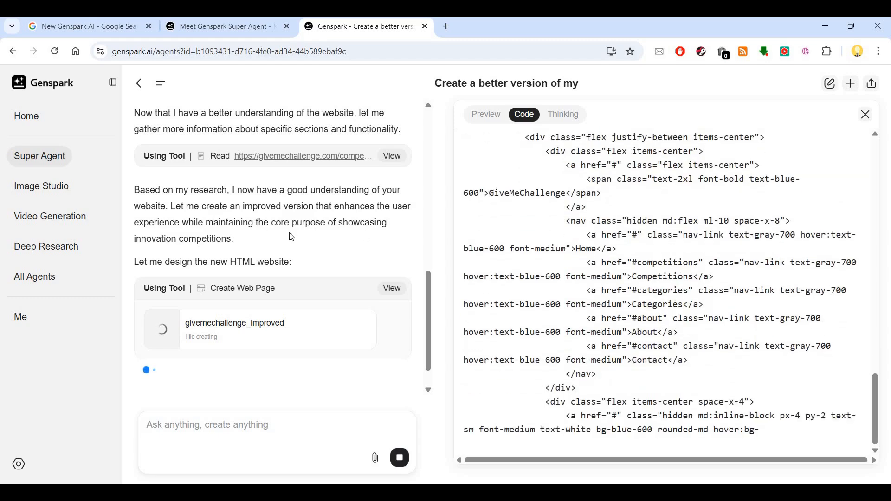
{"action": "scroll", "scroll_direction": "down", "scroll_amount": 3}
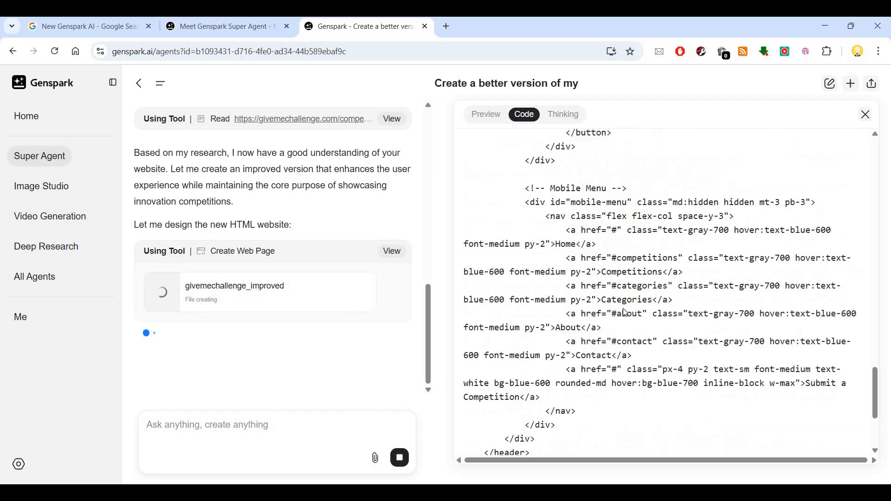
{"action": "scroll", "scroll_direction": "down", "scroll_amount": 3}
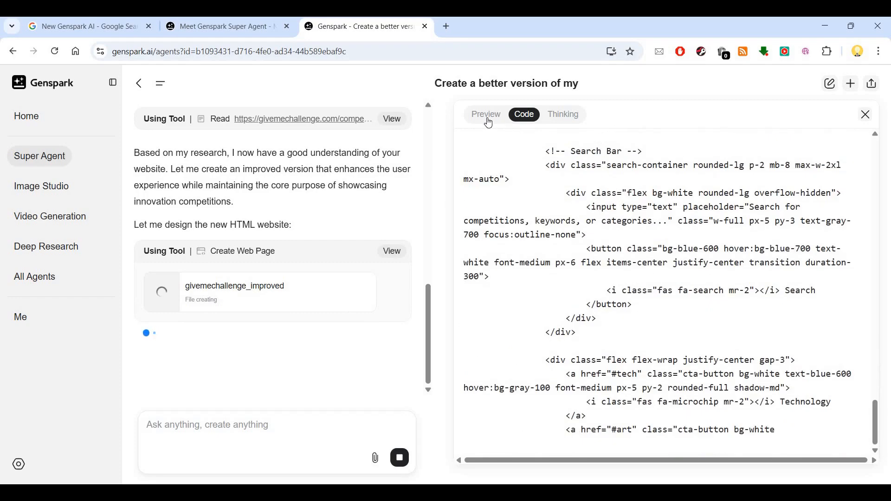
{"action": "left_click", "coordinate": [485, 114]}
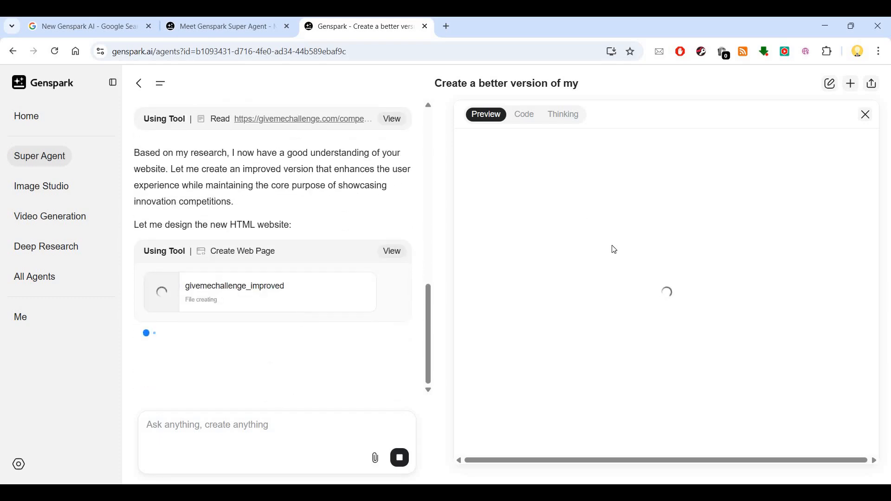
{"action": "left_click", "coordinate": [562, 114]}
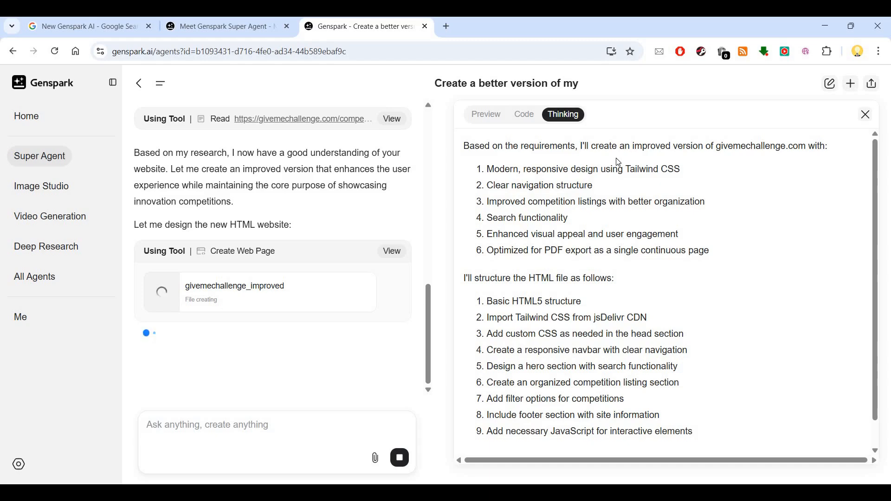
{"action": "mouse_move", "coordinate": [791, 157]}
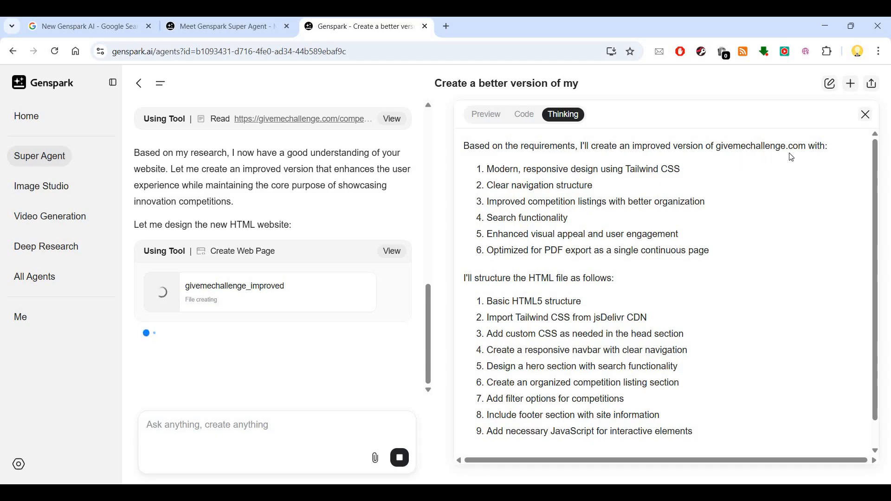
{"action": "mouse_move", "coordinate": [624, 184]}
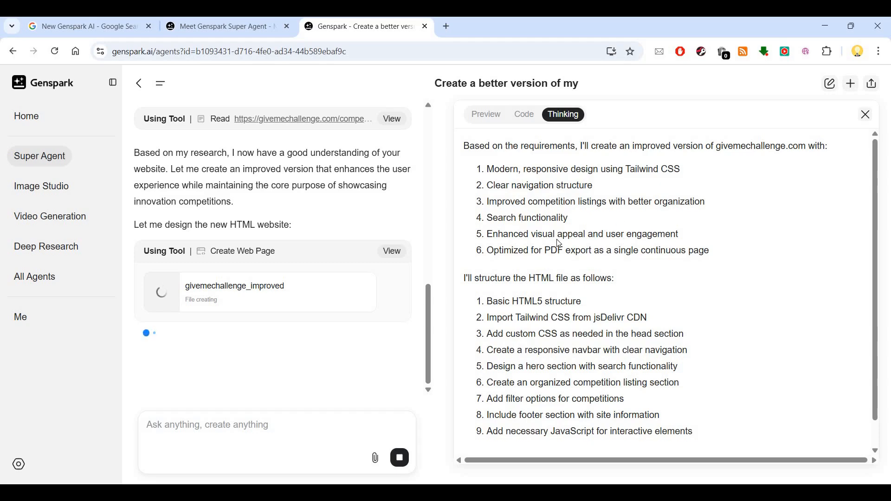
{"action": "mouse_move", "coordinate": [707, 238]}
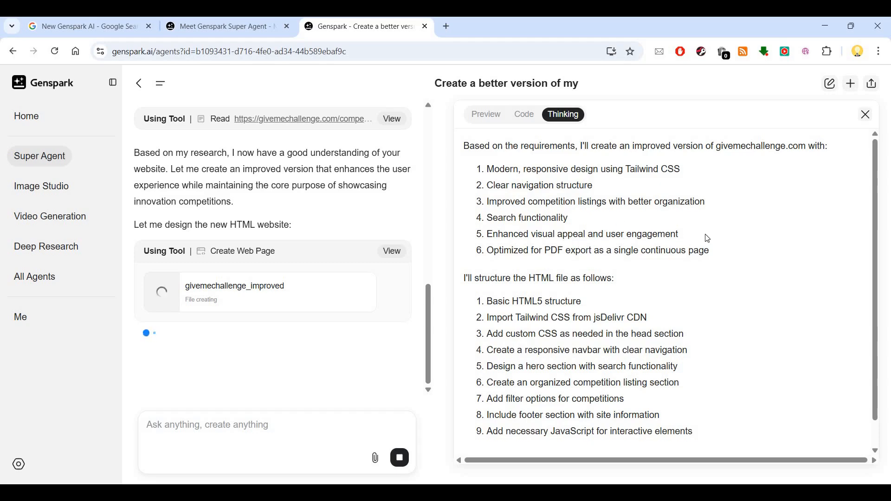
{"action": "mouse_move", "coordinate": [599, 262]}
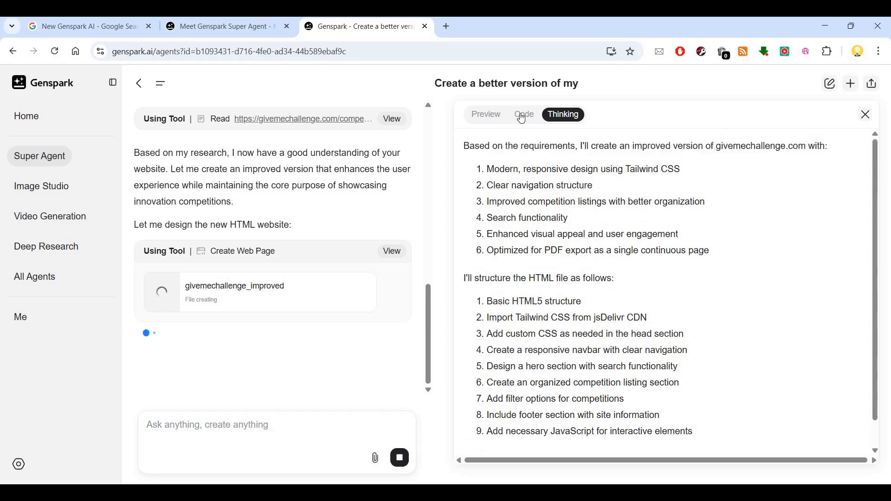
{"action": "left_click", "coordinate": [523, 114]}
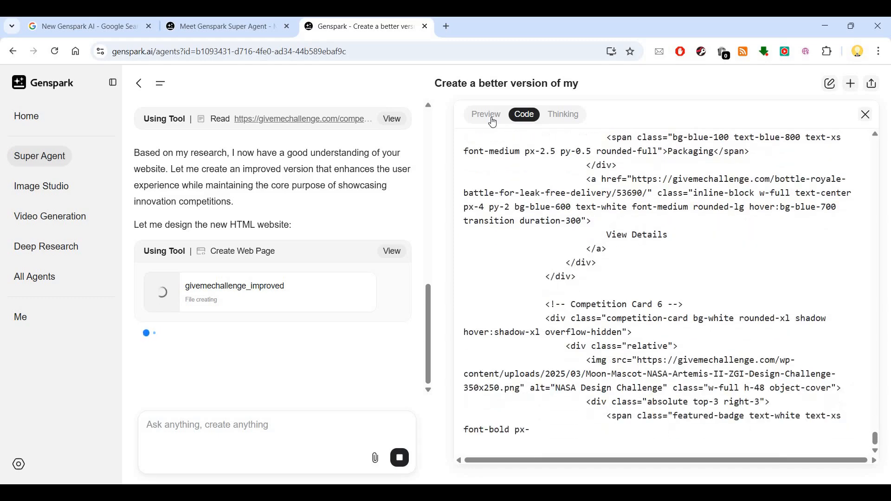
{"action": "left_click", "coordinate": [485, 114]}
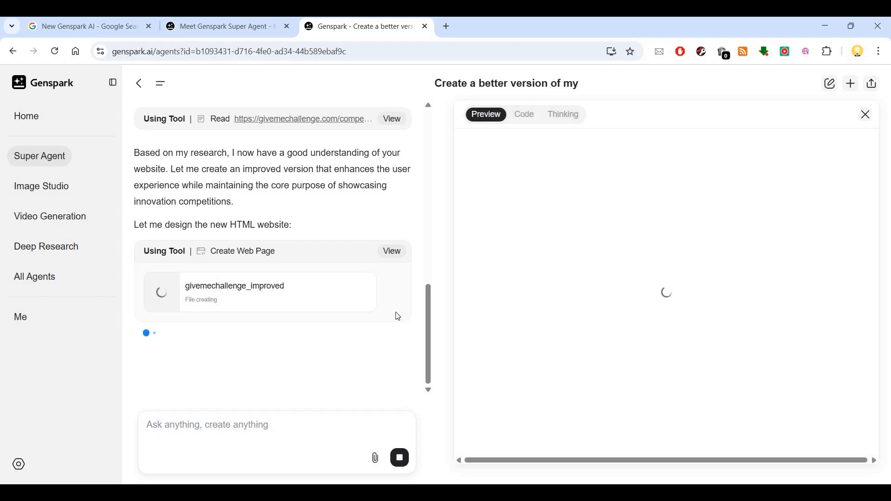
{"action": "mouse_move", "coordinate": [310, 328]}
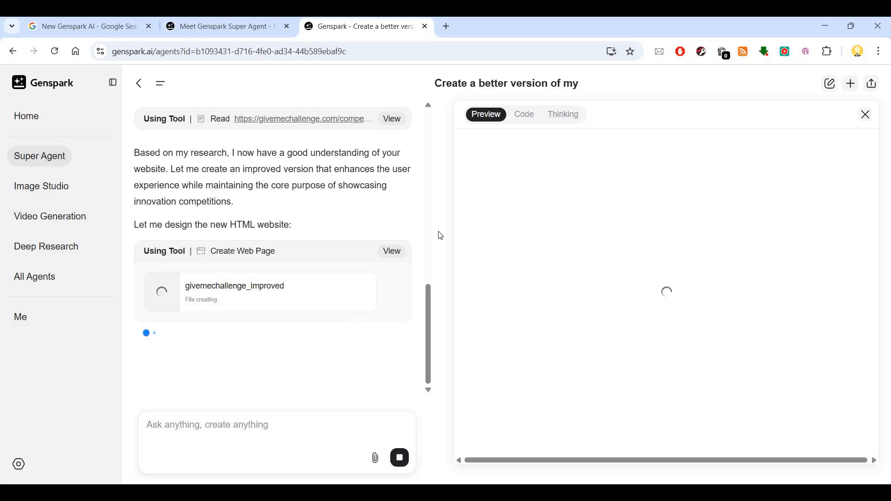
{"action": "mouse_move", "coordinate": [189, 374]}
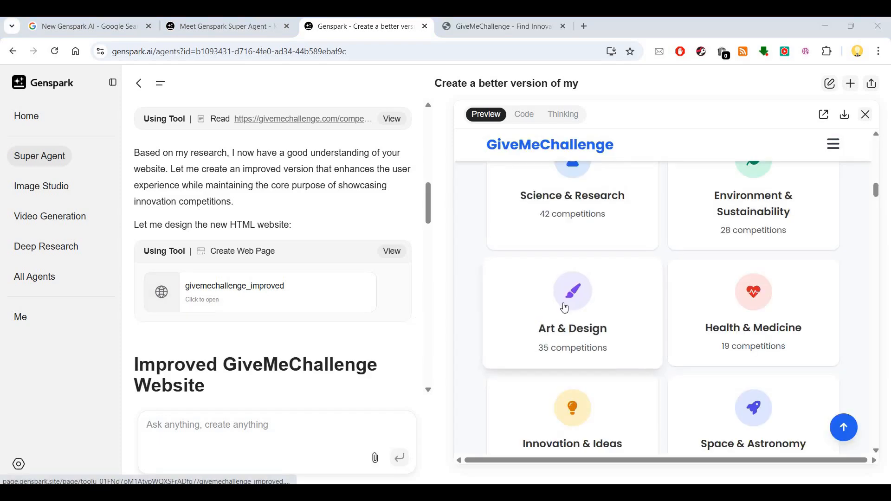
Scroll the preview, then look through the generated site's HTML source
{"action": "scroll", "scroll_direction": "down", "scroll_amount": 3}
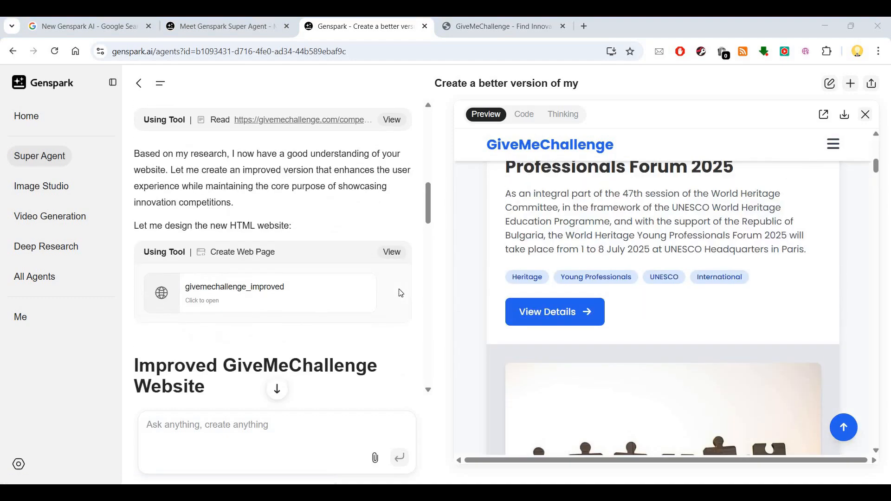
{"action": "scroll", "scroll_direction": "down", "scroll_amount": 3}
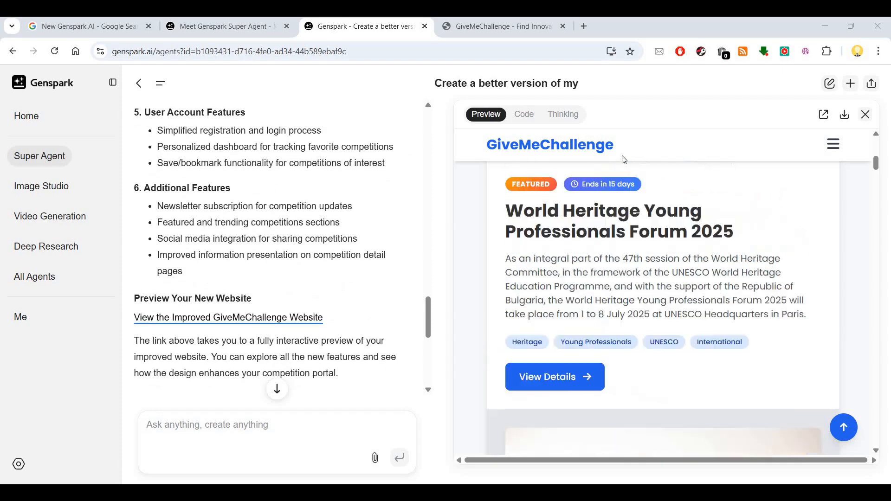
{"action": "left_click", "coordinate": [523, 114]}
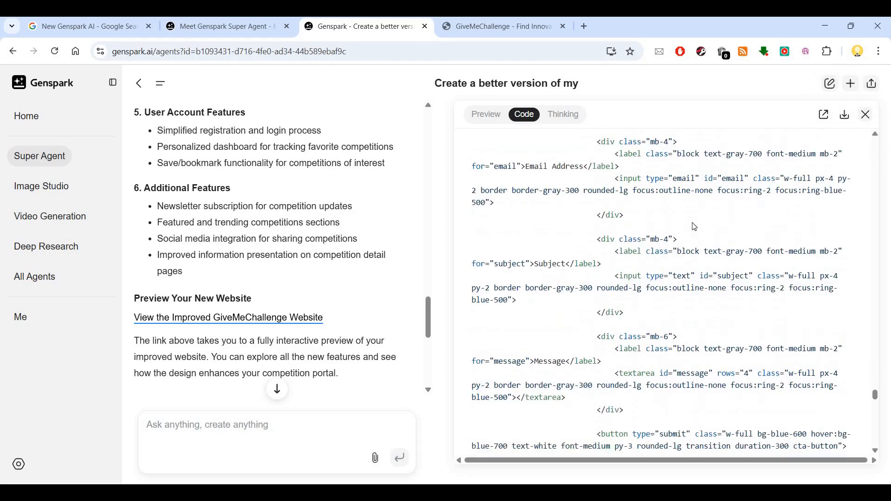
{"action": "scroll", "scroll_direction": "down", "scroll_amount": 3}
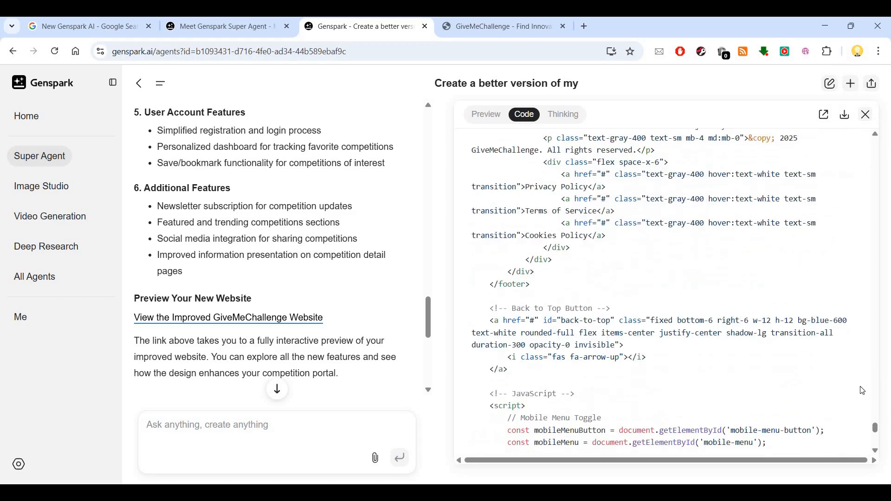
{"action": "scroll", "scroll_direction": "down", "scroll_amount": 3}
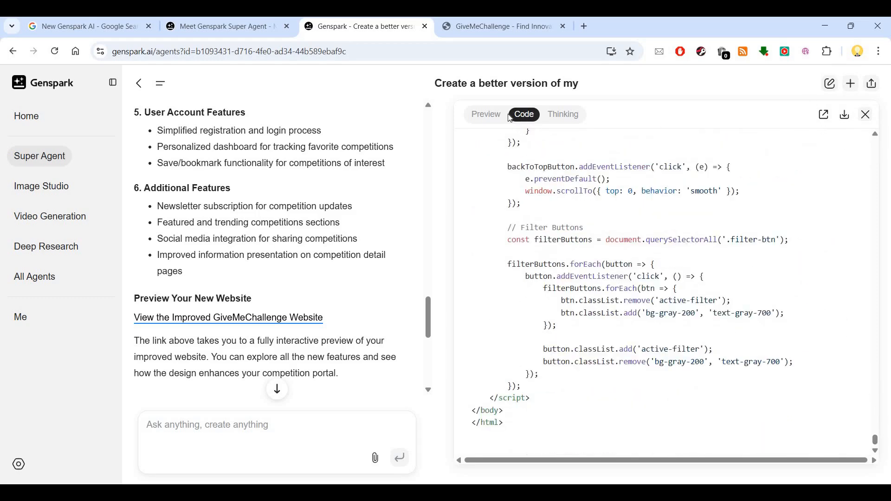
Return to the Preview and open the improved site in its own browser tab
{"action": "left_click", "coordinate": [562, 26]}
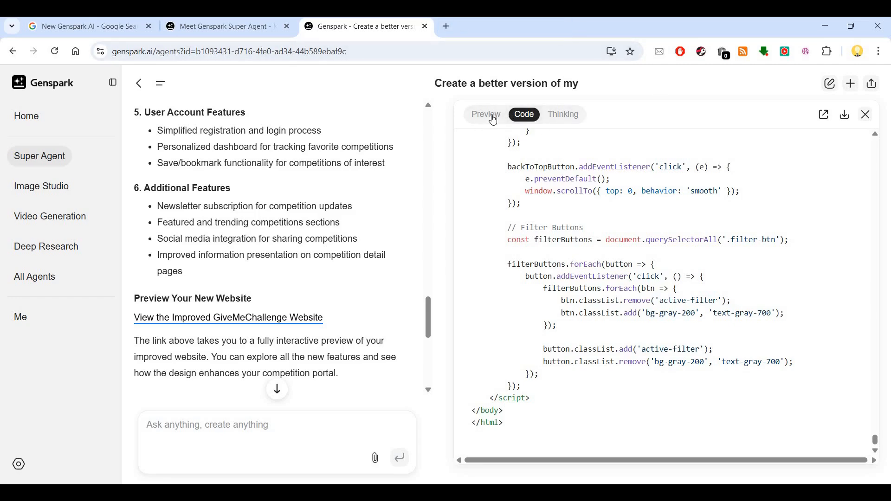
{"action": "left_click", "coordinate": [486, 114]}
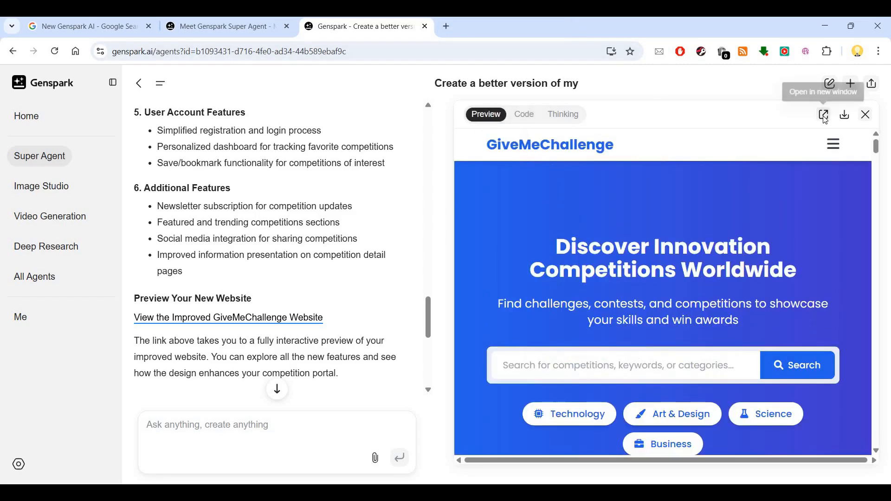
{"action": "left_click", "coordinate": [823, 115]}
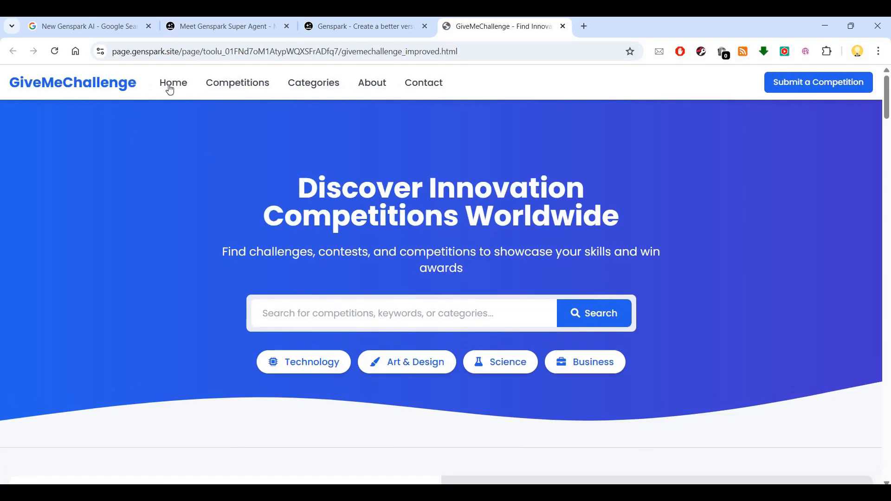
On the live site, go Home and scroll past the search hero to the featured World Heritage forum card
{"action": "left_click", "coordinate": [237, 83]}
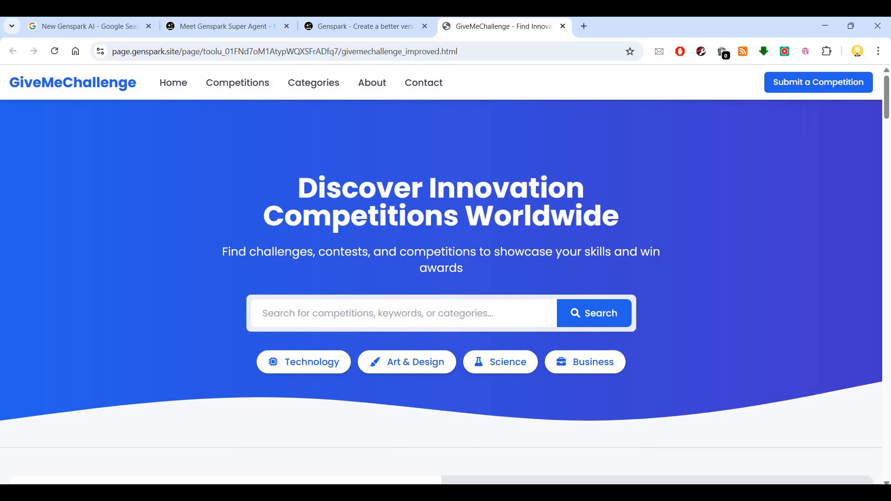
{"action": "scroll", "scroll_direction": "down", "scroll_amount": 3}
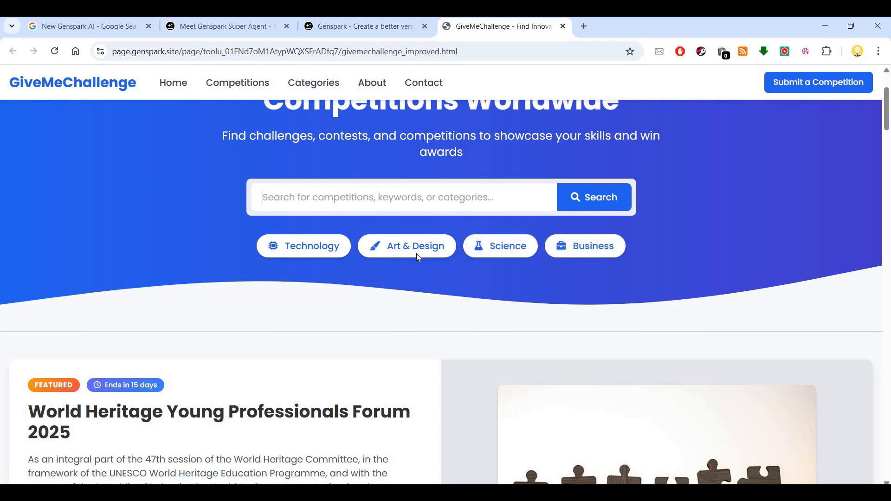
{"action": "scroll", "scroll_direction": "down", "scroll_amount": 3}
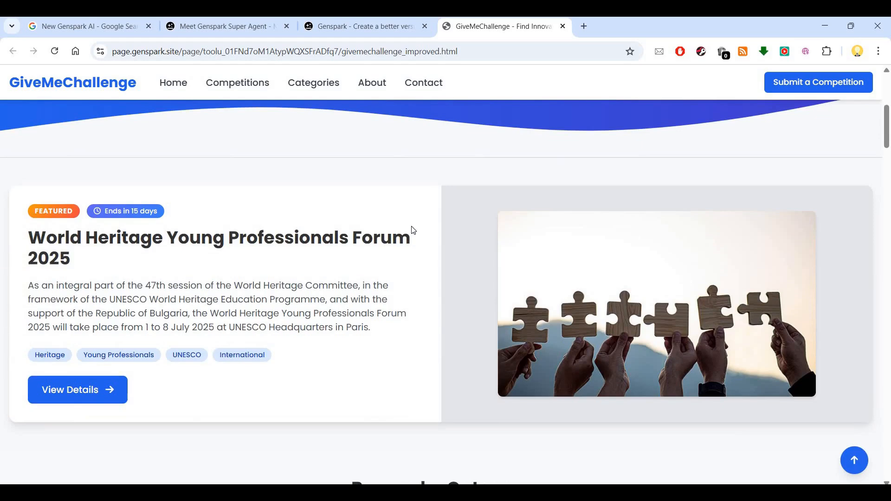
{"action": "mouse_move", "coordinate": [273, 260]}
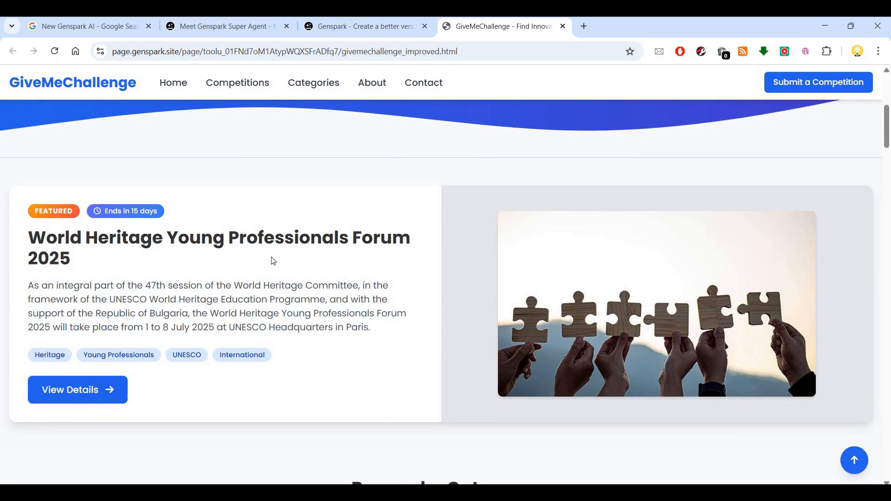
{"action": "mouse_move", "coordinate": [630, 319]}
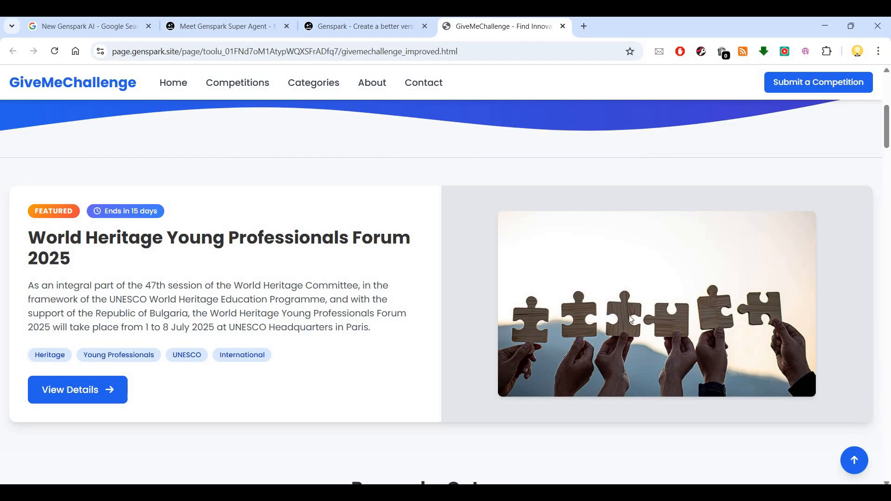
{"action": "scroll", "scroll_direction": "down", "scroll_amount": 3}
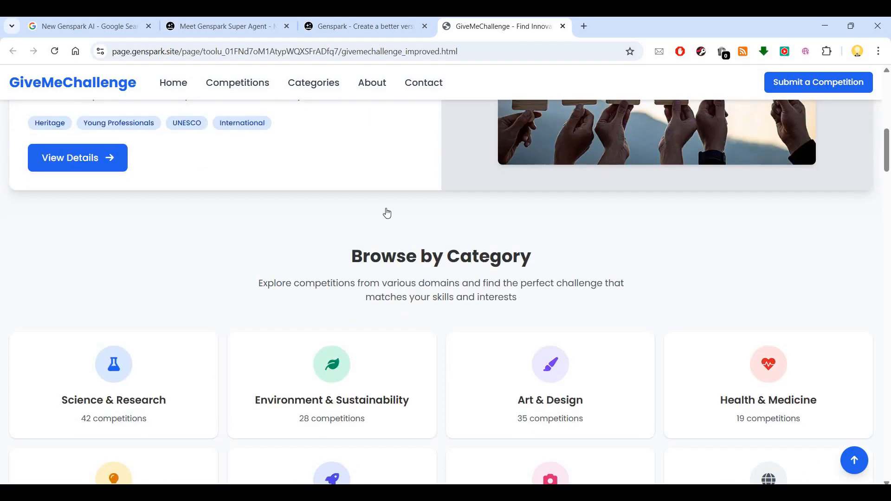
Scroll through Browse by Category to Latest Competitions and filter them to Ending Soon
{"action": "scroll", "scroll_direction": "down", "scroll_amount": 3}
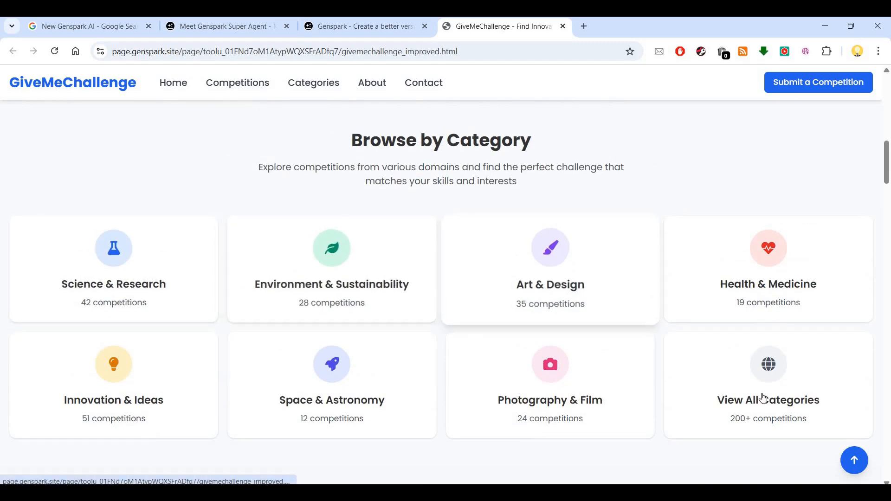
{"action": "mouse_move", "coordinate": [303, 388]}
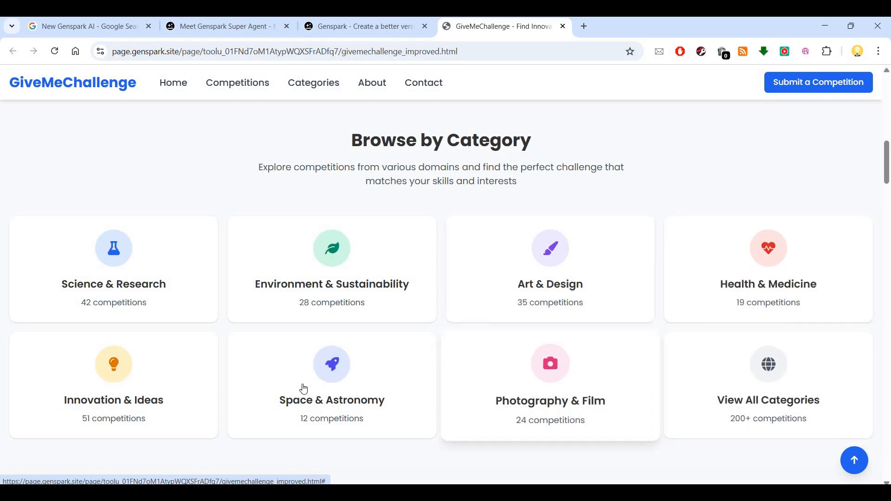
{"action": "scroll", "scroll_direction": "down", "scroll_amount": 3}
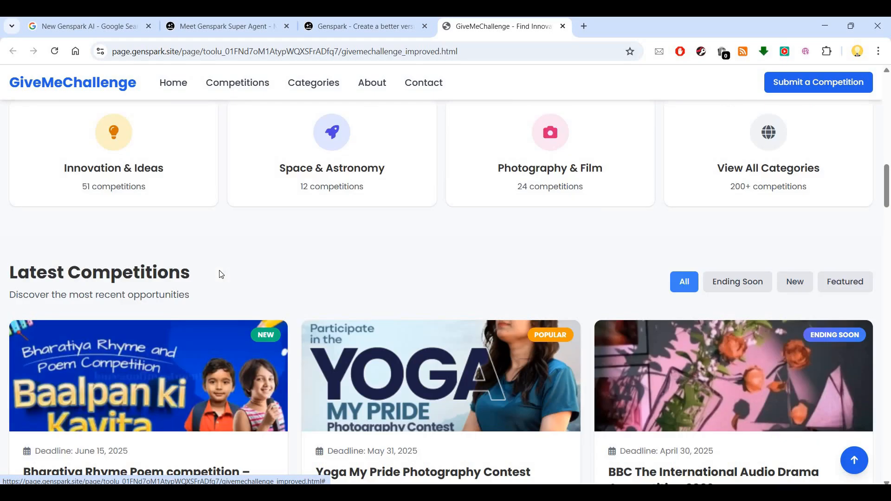
{"action": "scroll", "scroll_direction": "down", "scroll_amount": 3}
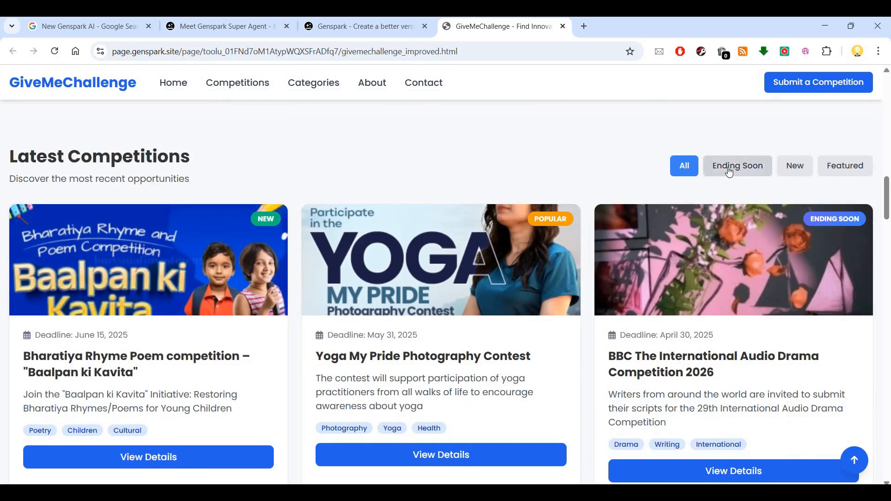
{"action": "mouse_move", "coordinate": [794, 173]}
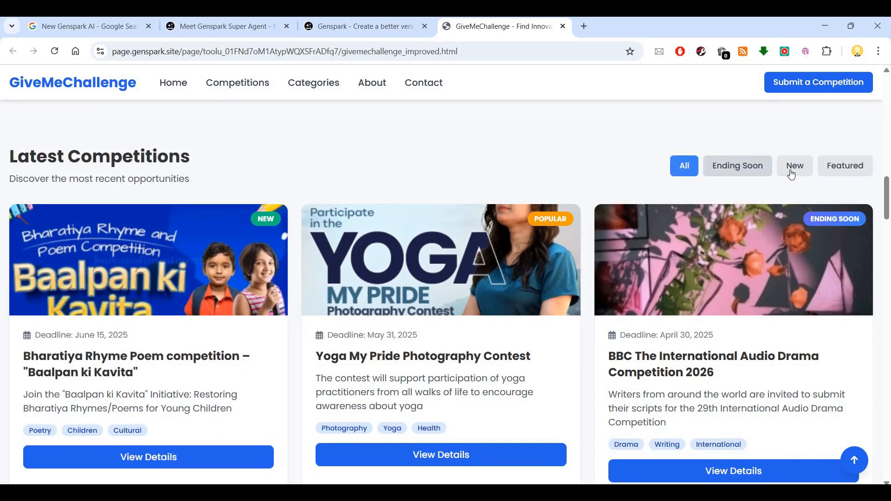
{"action": "left_click", "coordinate": [843, 166]}
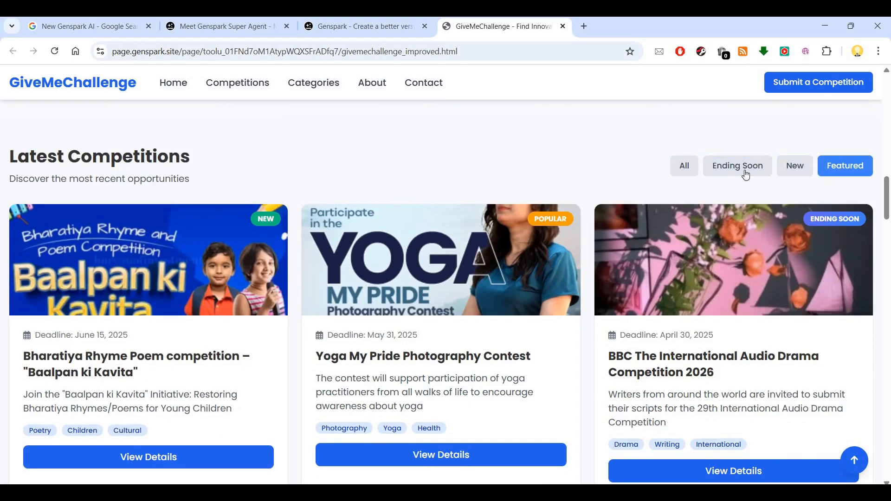
Scroll through the competition cards down to the newsletter signup section
{"action": "scroll", "scroll_direction": "down", "scroll_amount": 3}
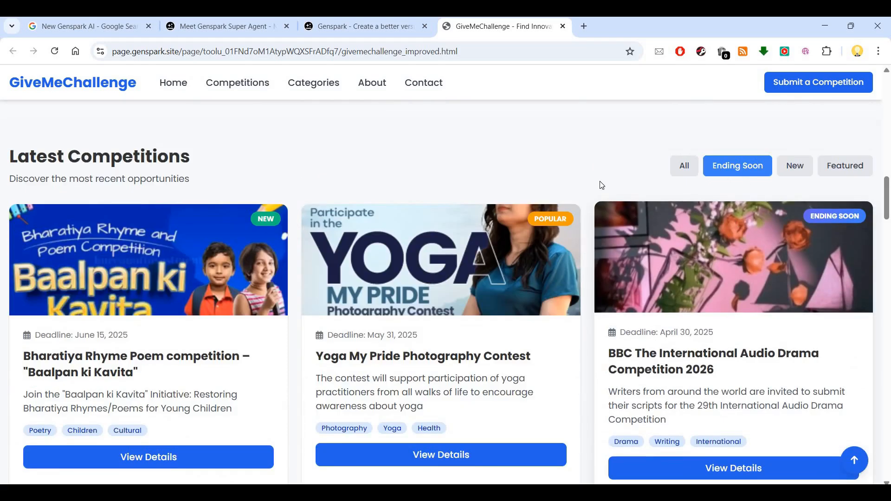
{"action": "scroll", "scroll_direction": "down", "scroll_amount": 3}
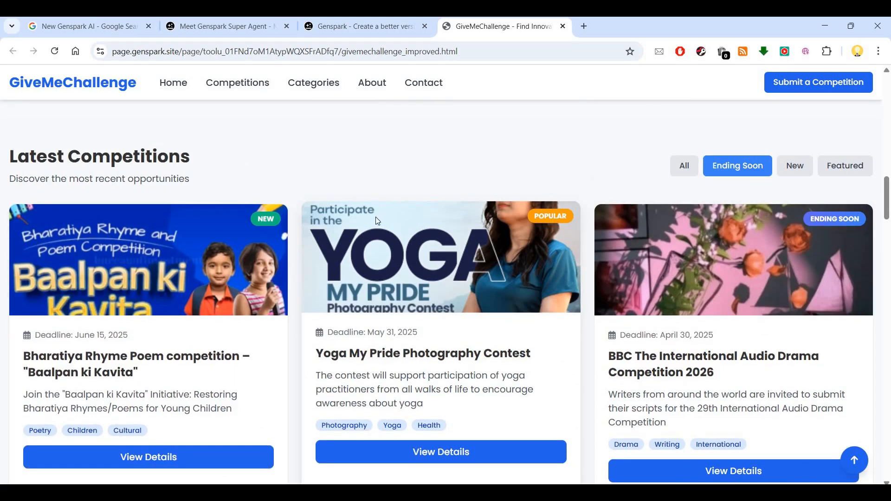
{"action": "scroll", "scroll_direction": "down", "scroll_amount": 3}
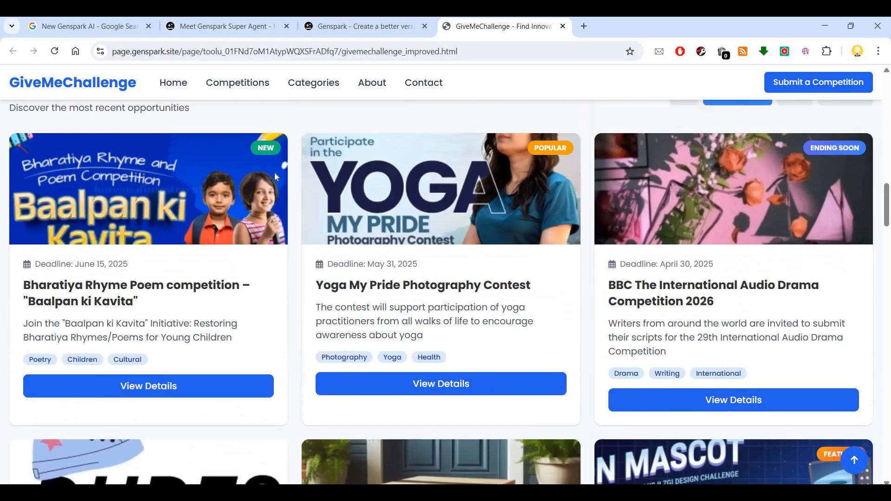
{"action": "scroll", "scroll_direction": "down", "scroll_amount": 3}
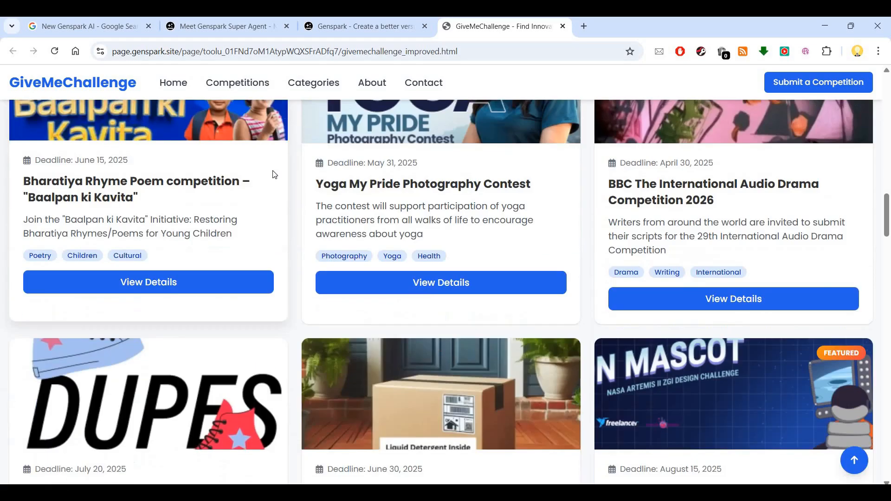
{"action": "scroll", "scroll_direction": "down", "scroll_amount": 3}
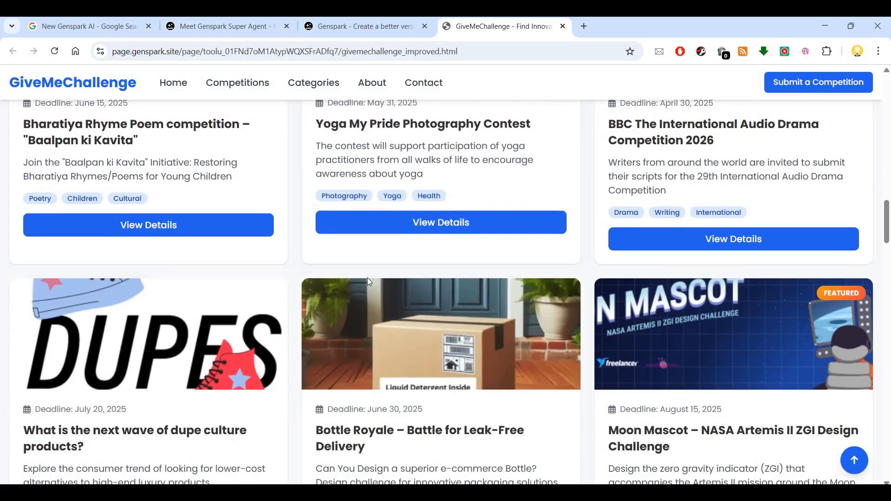
{"action": "scroll", "scroll_direction": "down", "scroll_amount": 3}
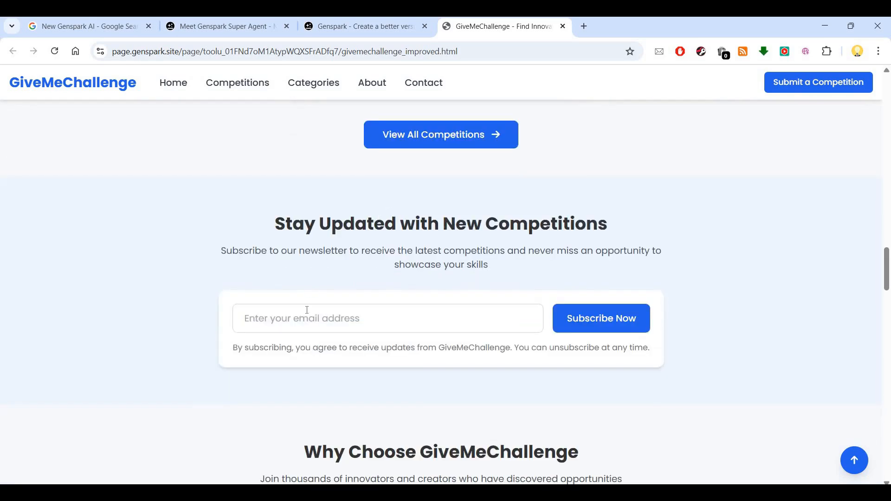
Select the newsletter email field and move down past the platform statistics cards
{"action": "left_click", "coordinate": [388, 317]}
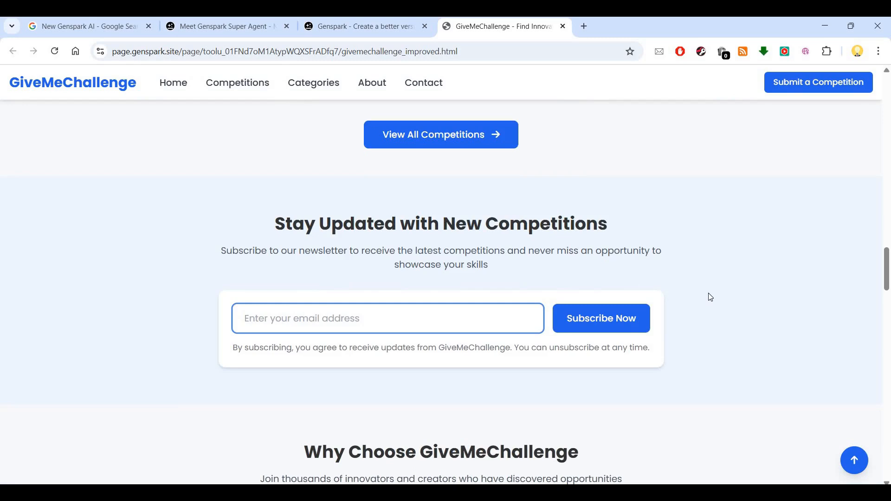
{"action": "scroll", "scroll_direction": "down", "scroll_amount": 3}
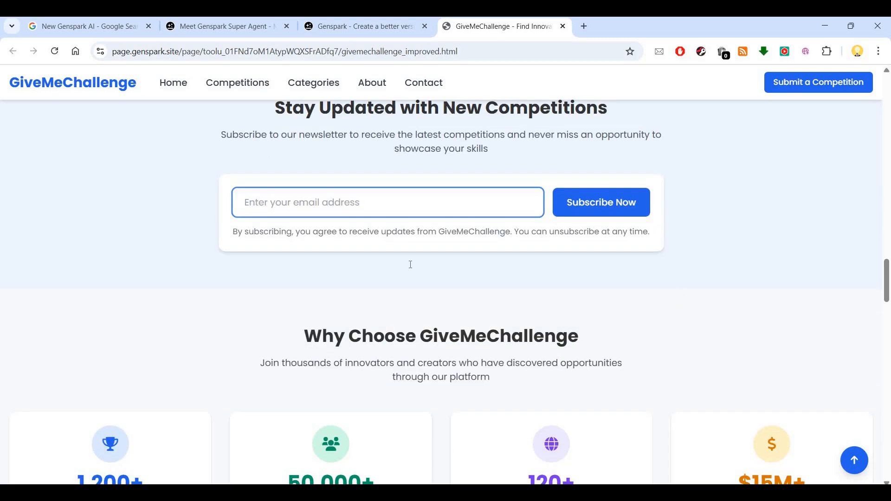
{"action": "scroll", "scroll_direction": "down", "scroll_amount": 3}
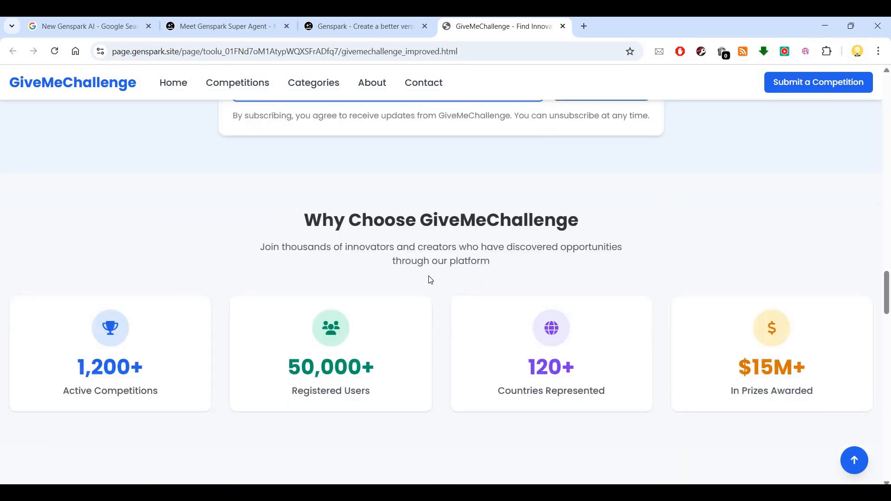
{"action": "scroll", "scroll_direction": "down", "scroll_amount": 3}
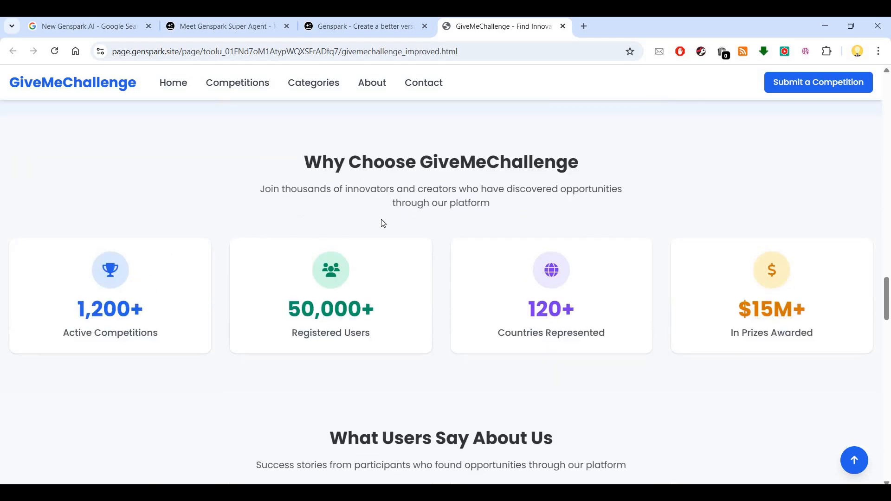
{"action": "mouse_move", "coordinate": [112, 372]}
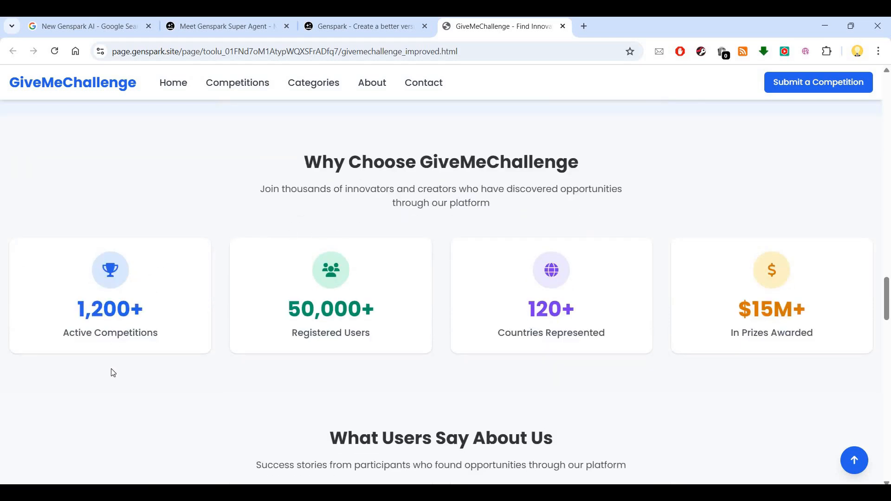
{"action": "mouse_move", "coordinate": [125, 351]}
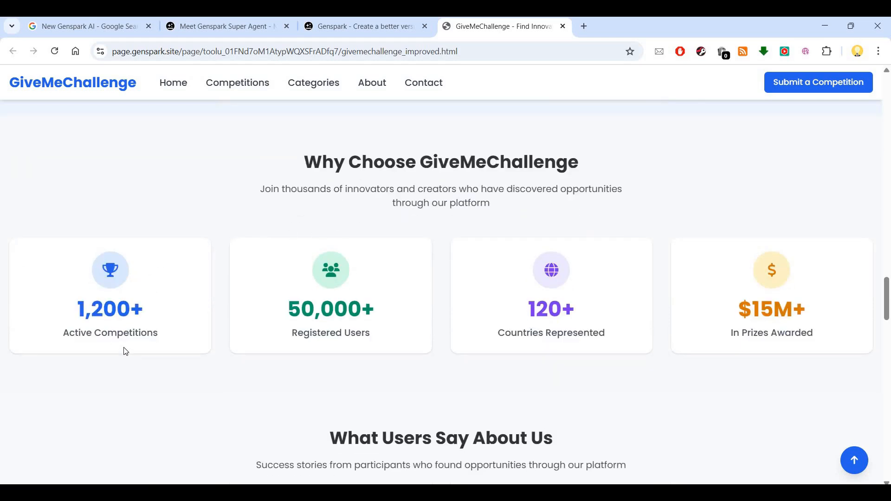
{"action": "mouse_move", "coordinate": [492, 327]}
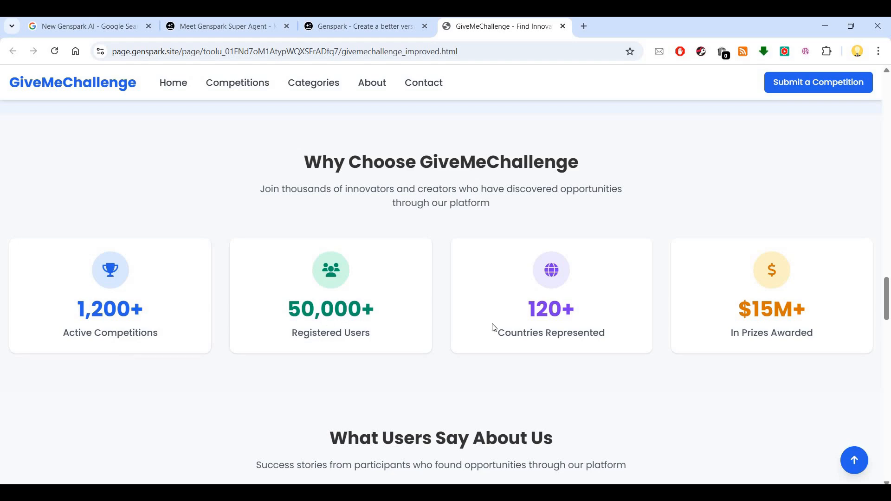
Bring the 'What Users Say About Us' testimonials section into view
{"action": "scroll", "scroll_direction": "down", "scroll_amount": 3}
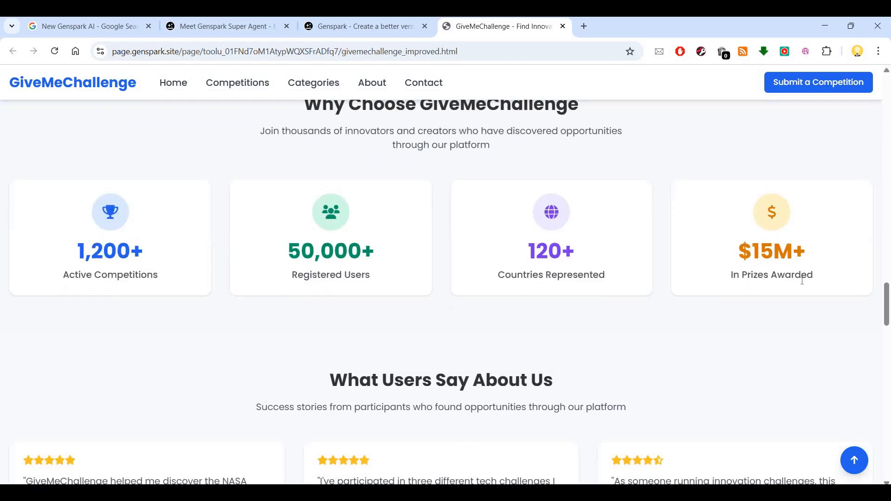
{"action": "scroll", "scroll_direction": "down", "scroll_amount": 3}
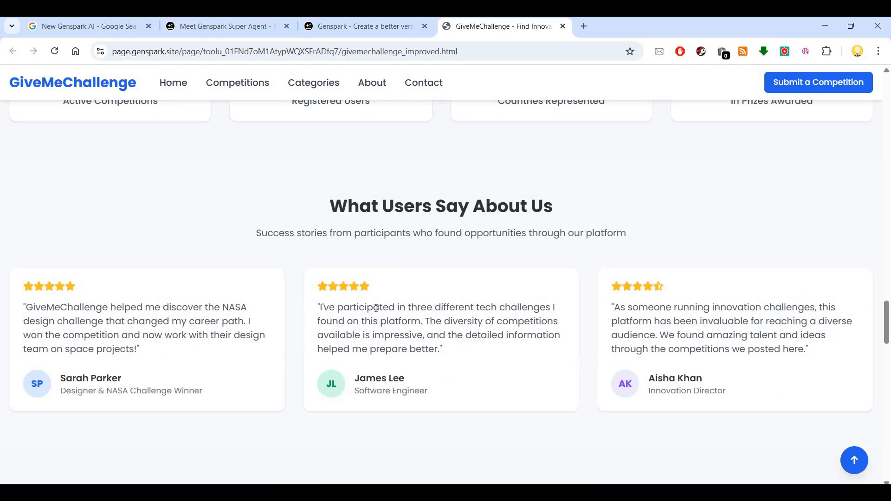
{"action": "mouse_move", "coordinate": [779, 312]}
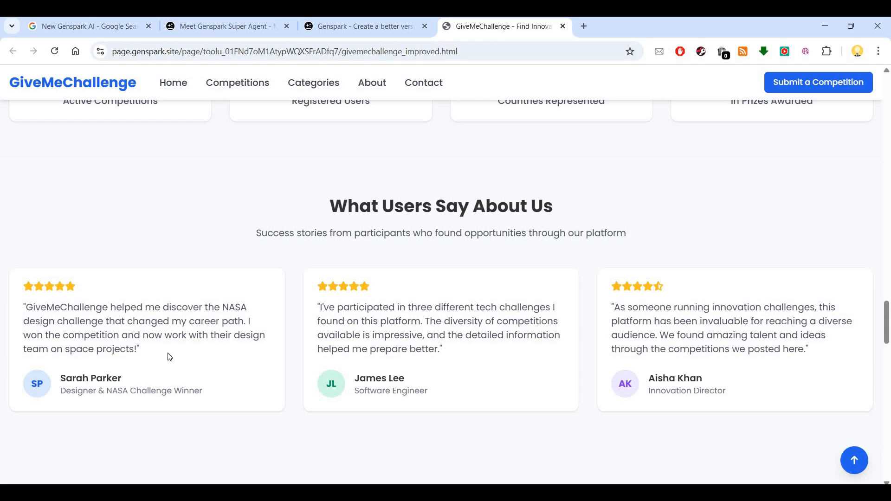
Review About GiveMeChallenge's Our Mission, the Get In Touch contact form and the footer
{"action": "scroll", "scroll_direction": "down", "scroll_amount": 3}
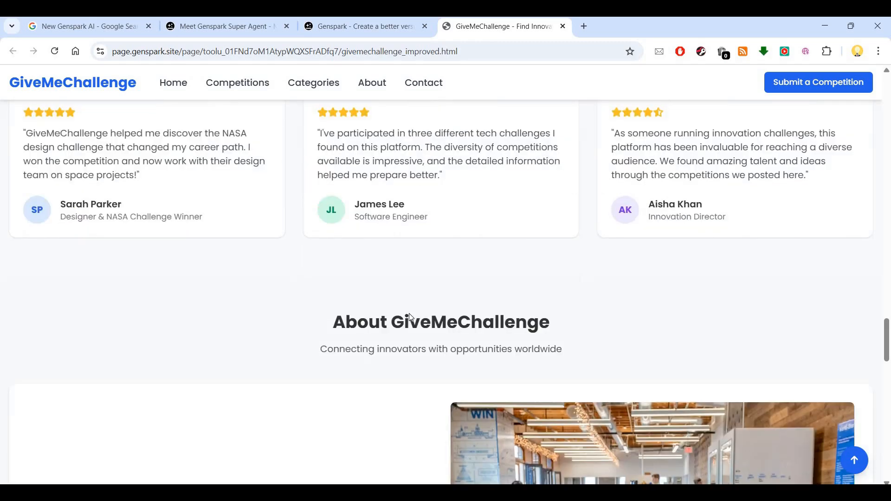
{"action": "scroll", "scroll_direction": "down", "scroll_amount": 3}
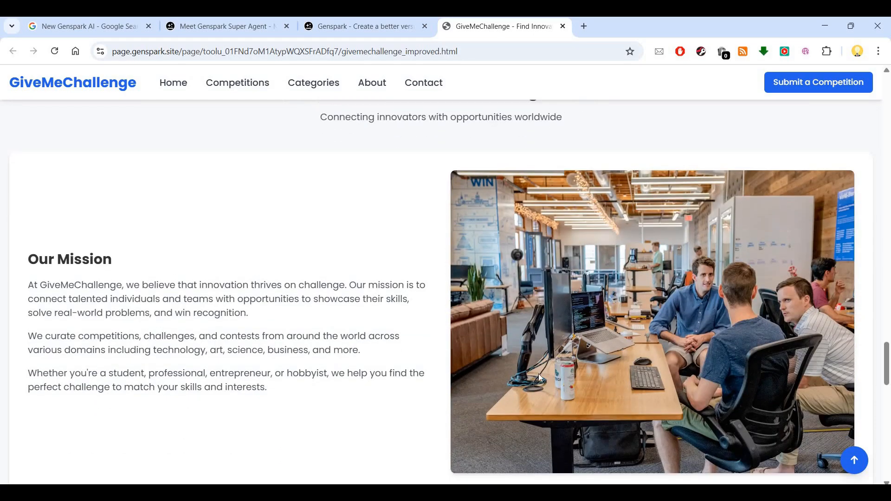
{"action": "scroll", "scroll_direction": "down", "scroll_amount": 3}
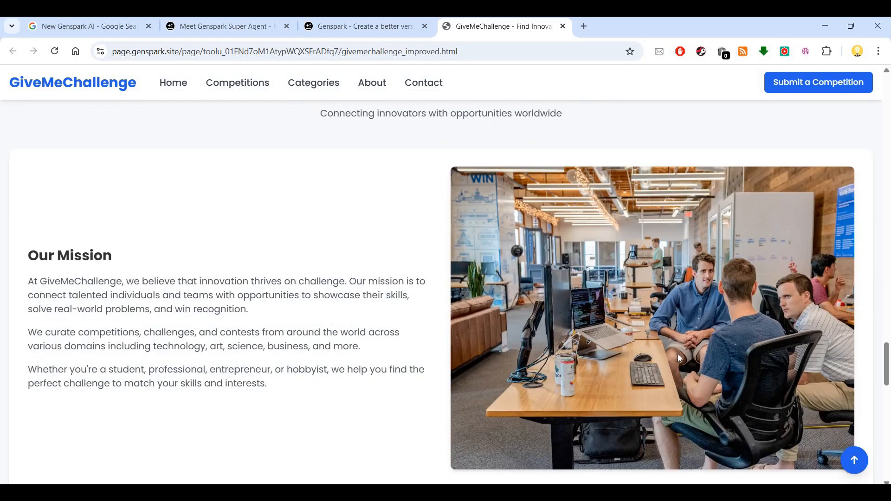
{"action": "scroll", "scroll_direction": "down", "scroll_amount": 3}
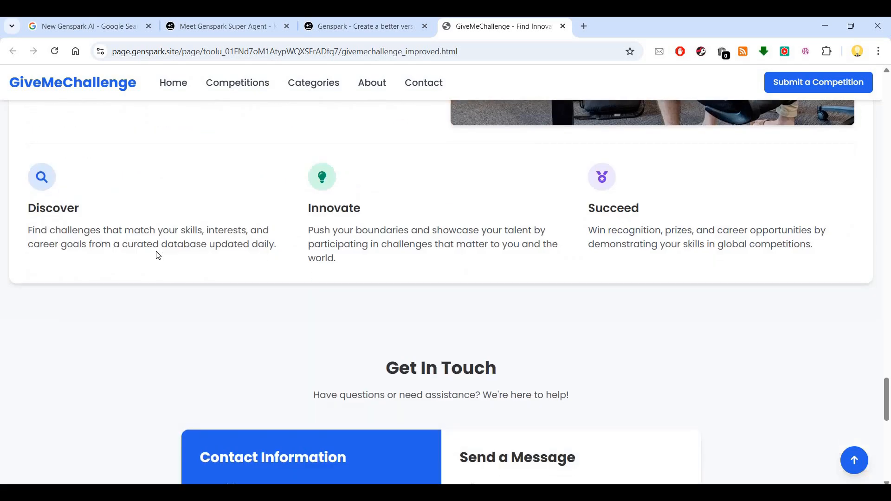
{"action": "scroll", "scroll_direction": "down", "scroll_amount": 3}
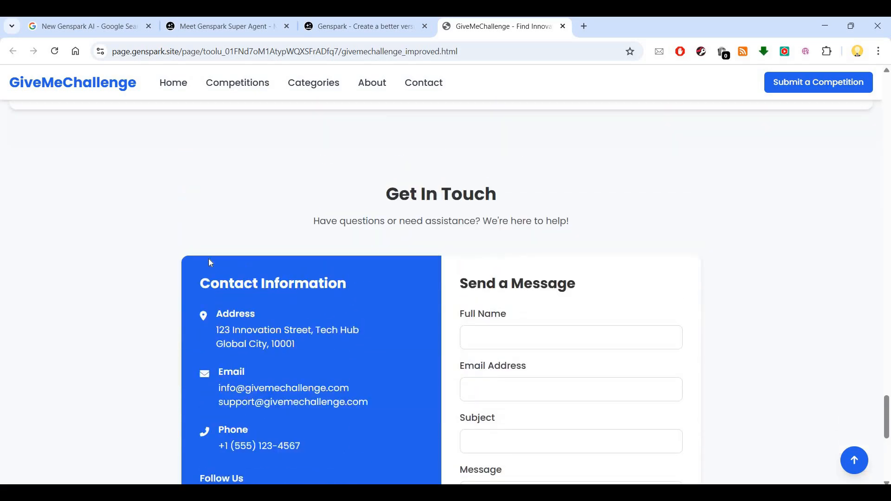
{"action": "scroll", "scroll_direction": "down", "scroll_amount": 3}
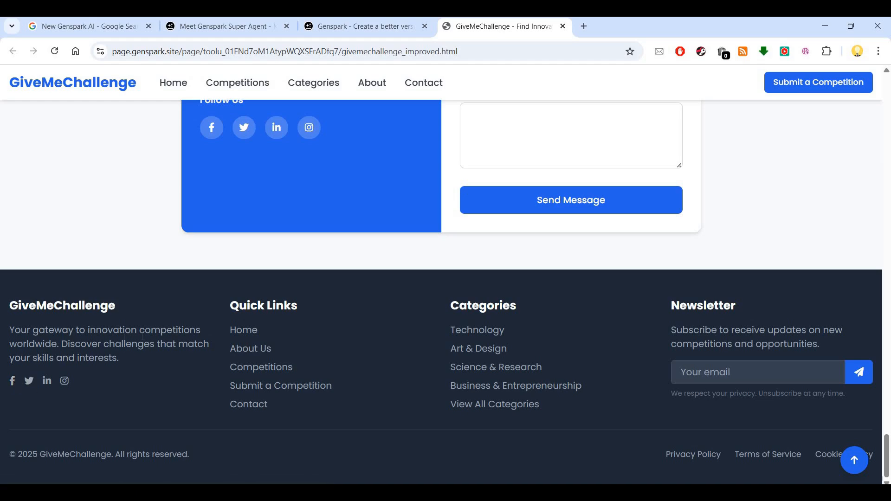
{"action": "mouse_move", "coordinate": [99, 370]}
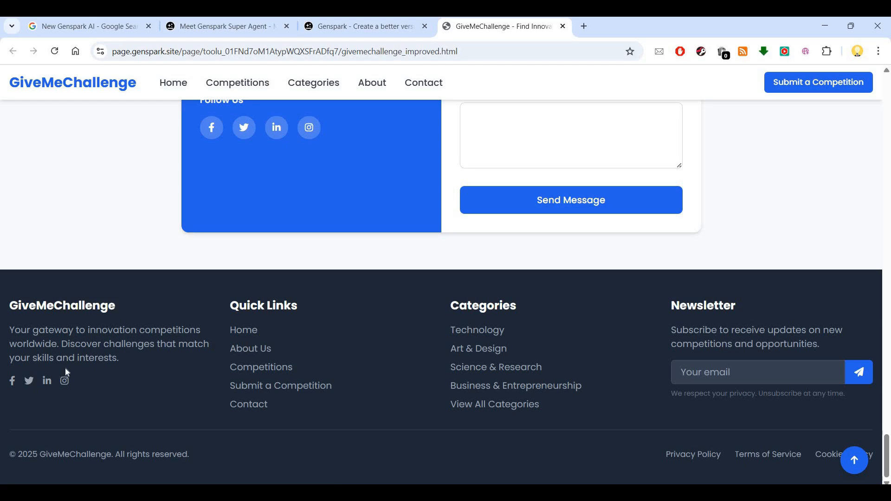
{"action": "mouse_move", "coordinate": [512, 377]}
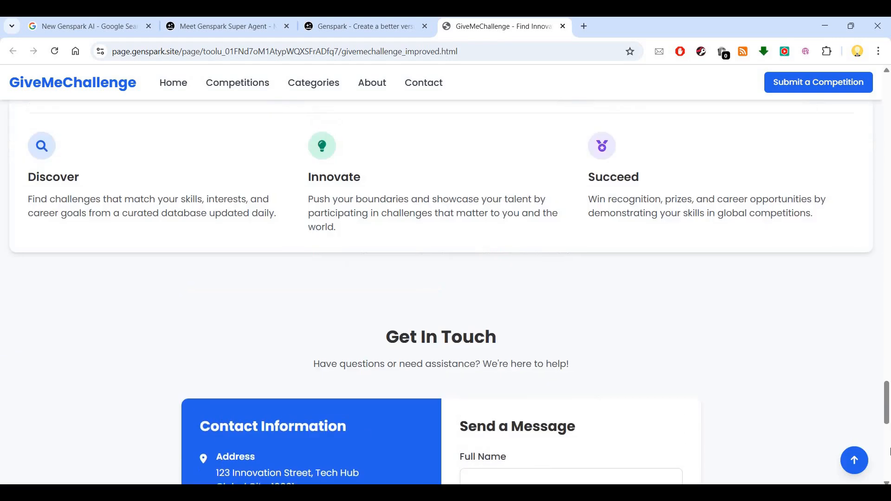
Return to the top so the hero banner shows again
{"action": "scroll", "scroll_direction": "up", "scroll_amount": 3}
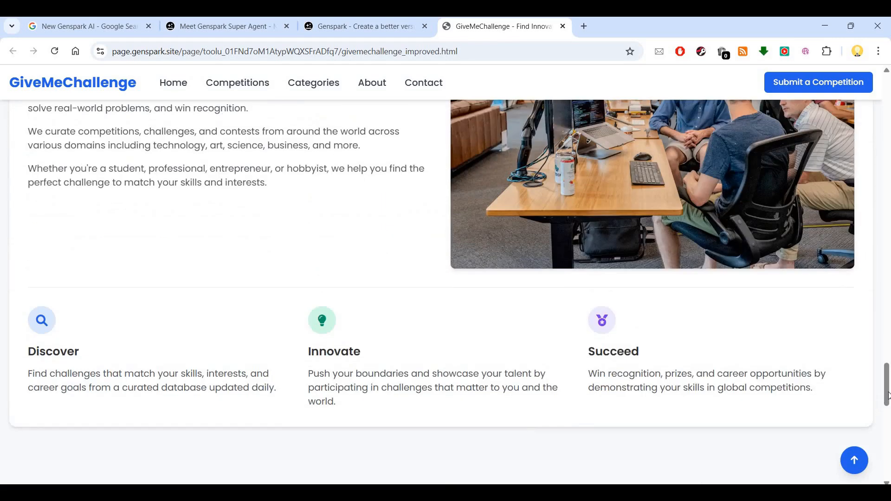
{"action": "scroll", "scroll_direction": "up", "scroll_amount": 3}
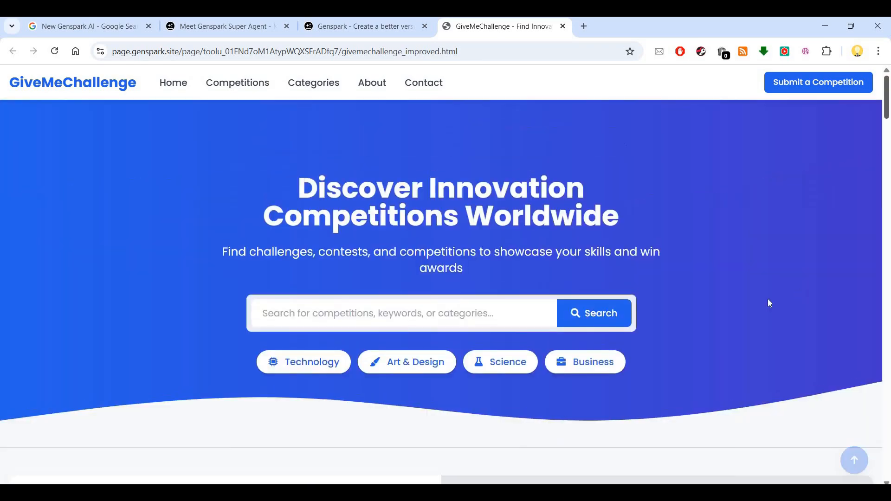
{"action": "mouse_move", "coordinate": [753, 322]}
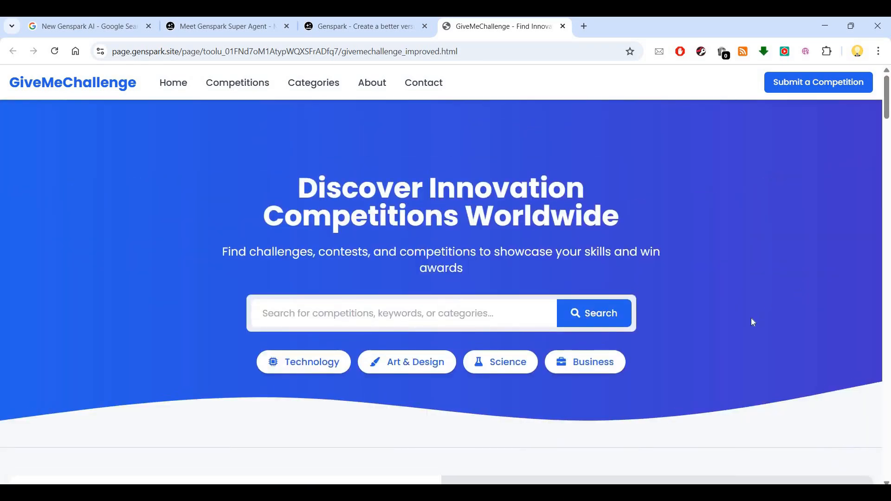
Bring the featured World Heritage Young Professionals Forum 2025 card into view below the hero
{"action": "scroll", "scroll_direction": "down", "scroll_amount": 3}
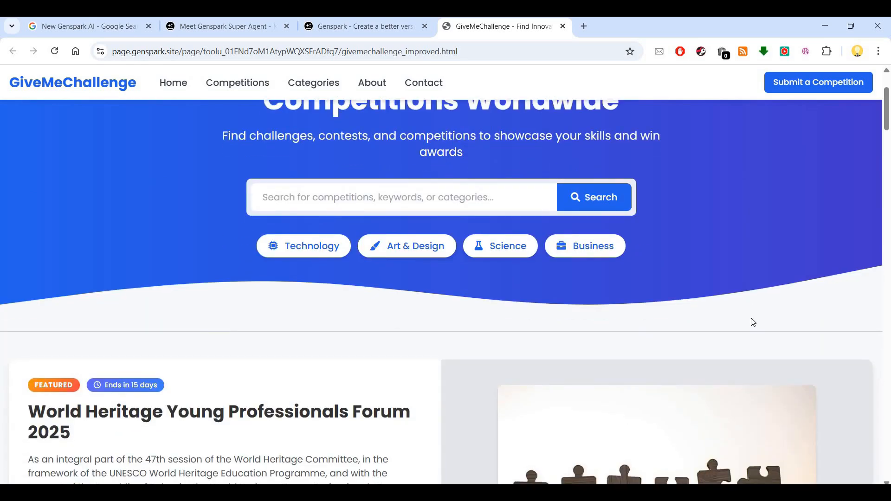